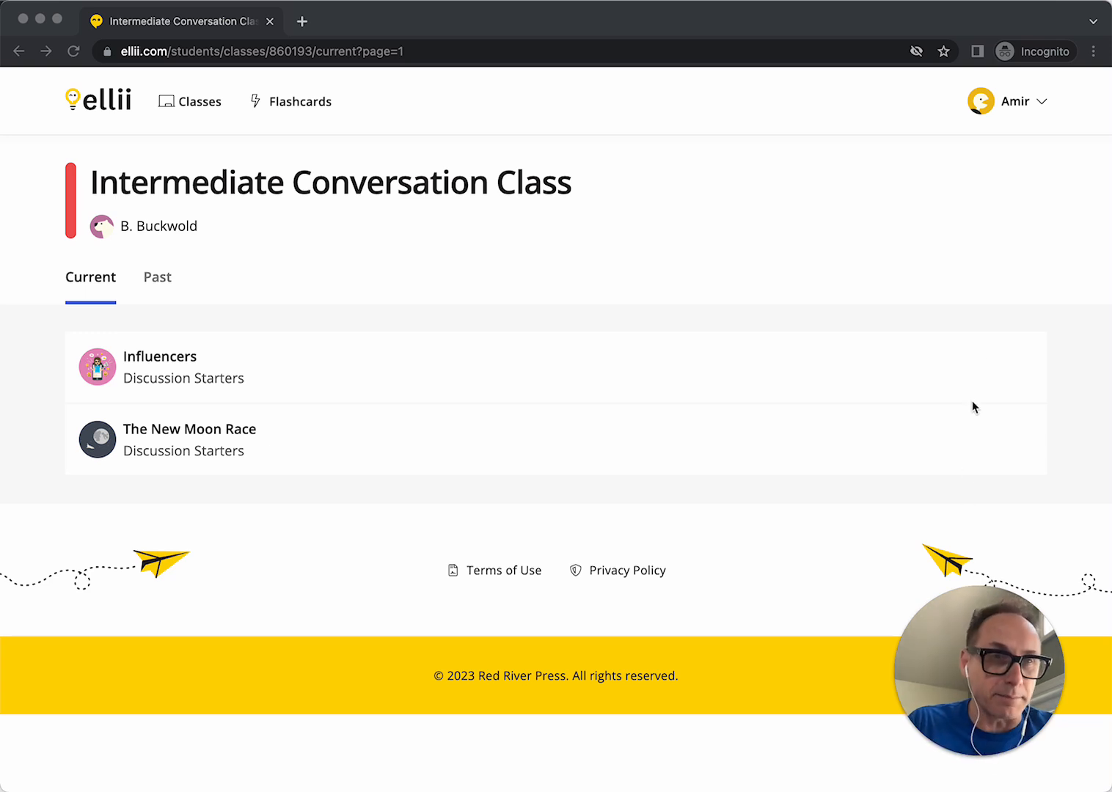
mouse_move(960, 285)
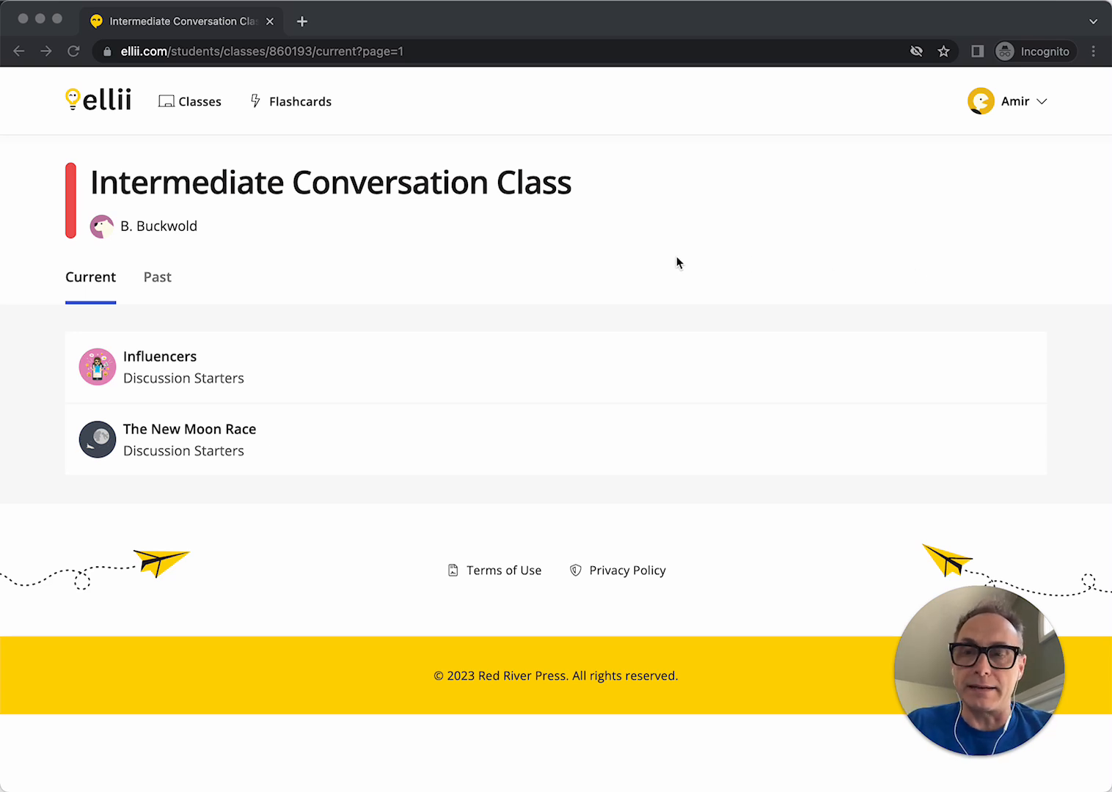
mouse_move(197, 373)
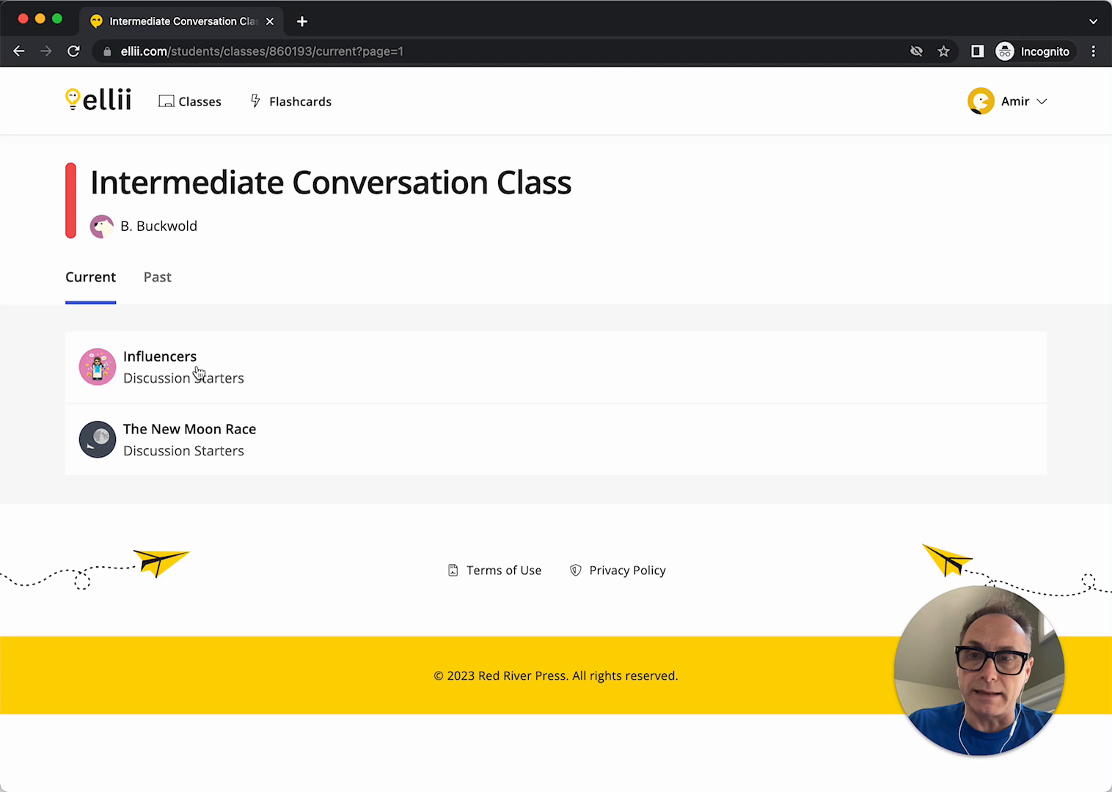
mouse_move(463, 227)
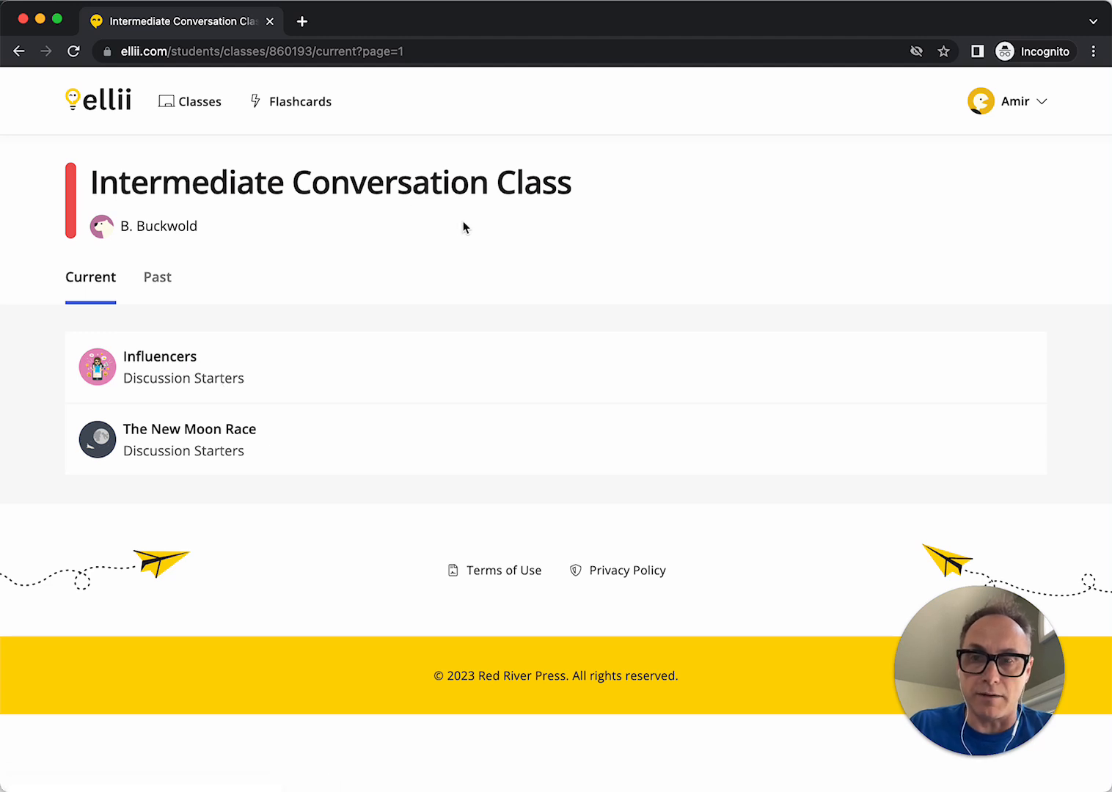
mouse_move(163, 369)
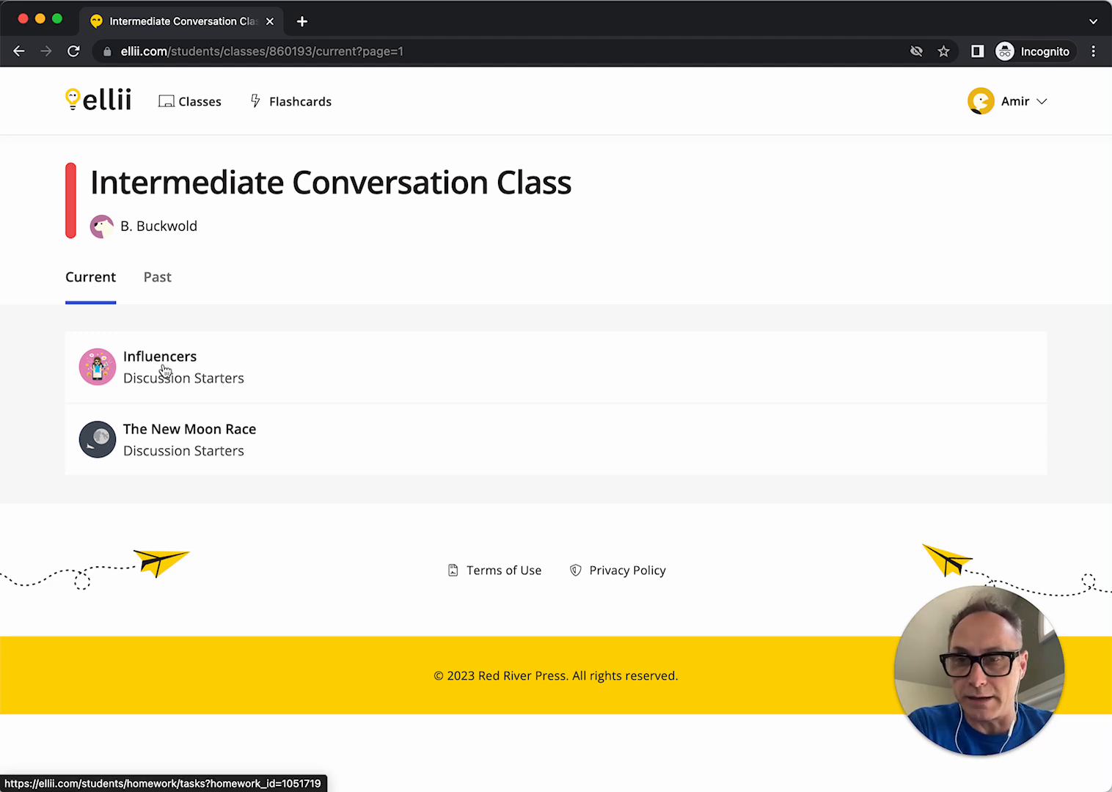
- Open the Influencers homework, review its Task Results and start the lesson at the Warm-Up Video
left_click(159, 357)
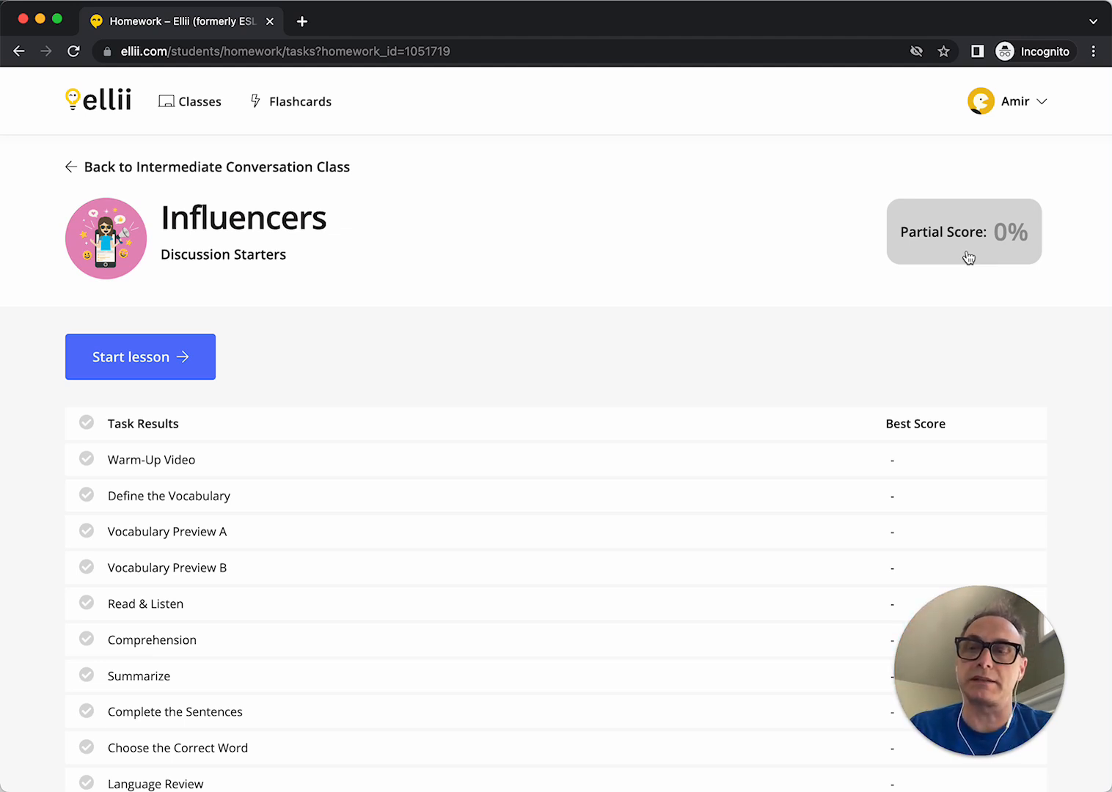
scroll("down", 3)
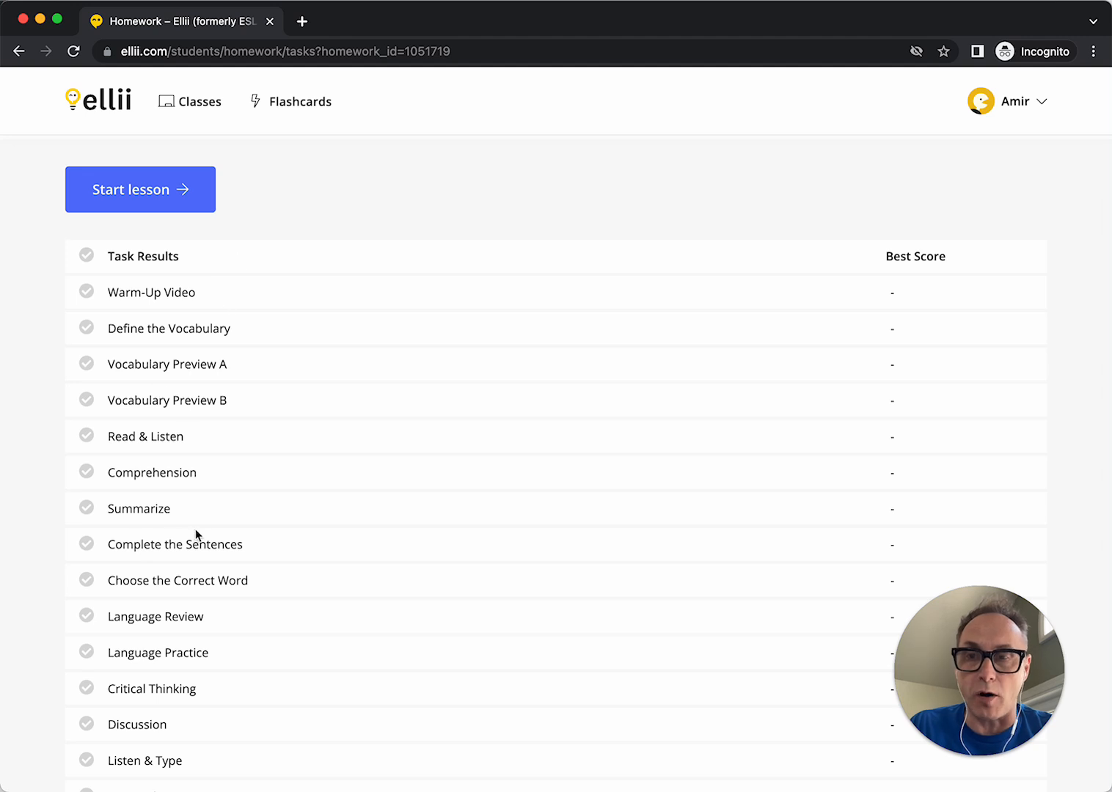
mouse_move(169, 369)
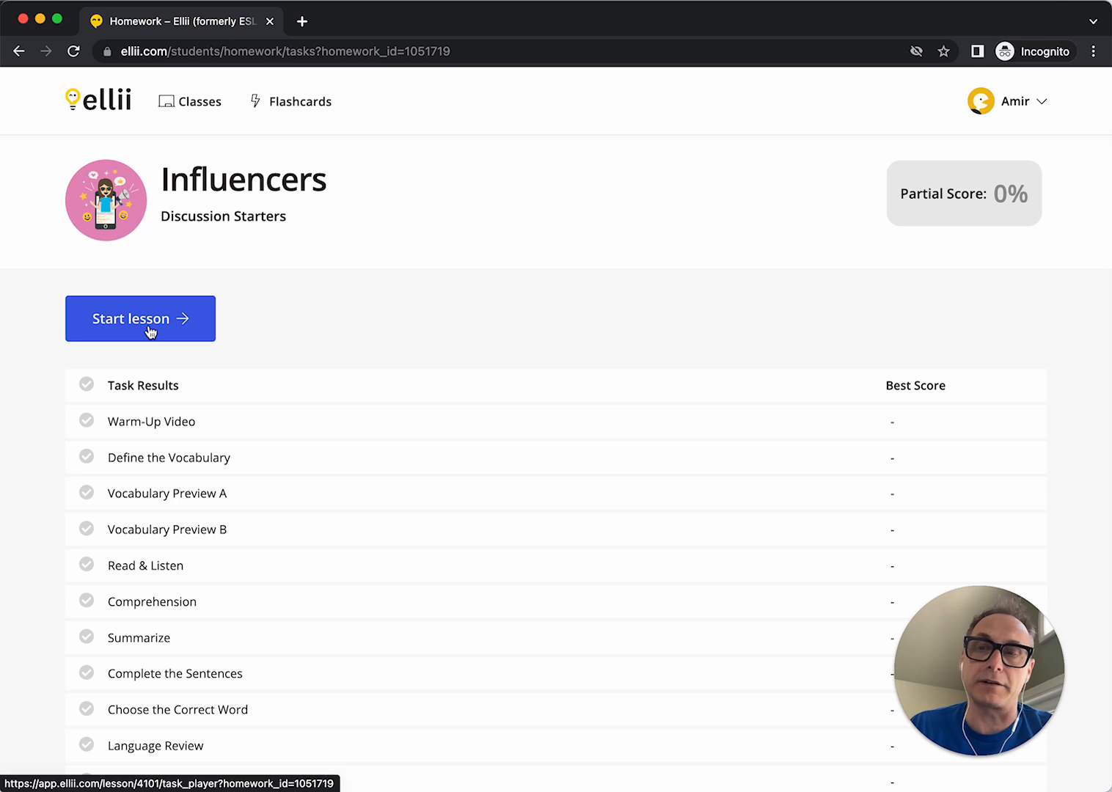
left_click(141, 318)
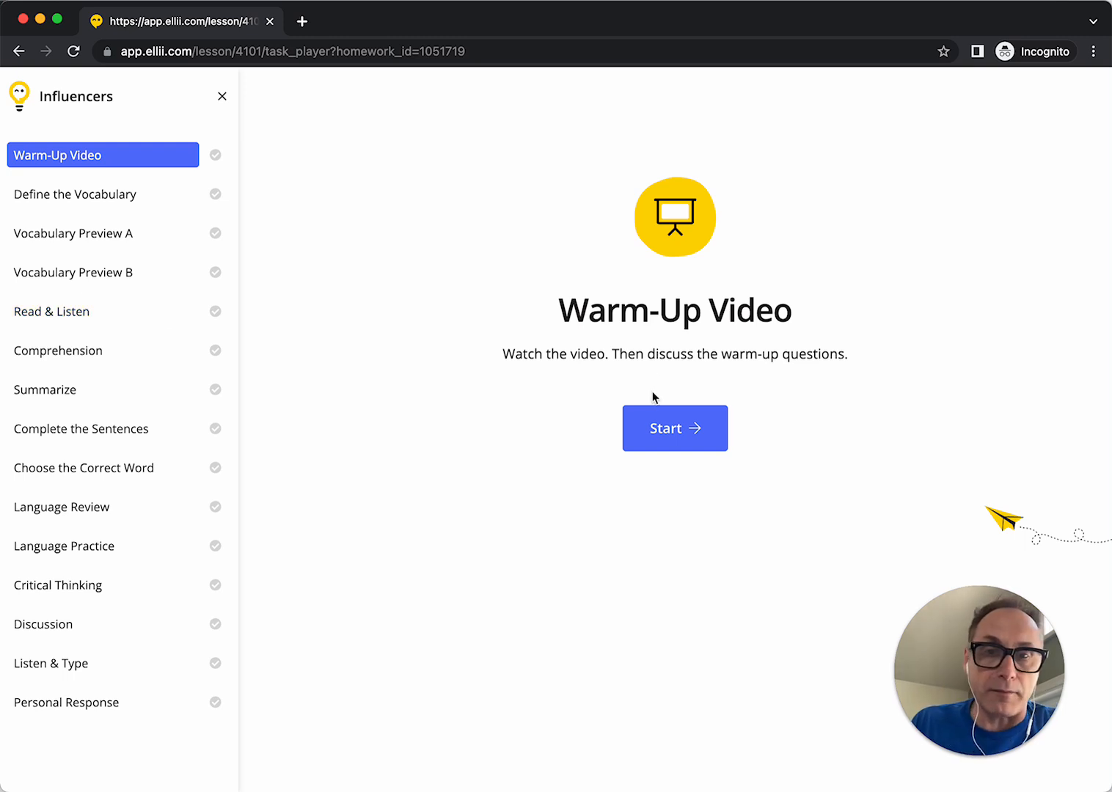
- Finish the Warm-Up Video task, advance past Define the Vocabulary and jump to Vocabulary Preview A
left_click(675, 428)
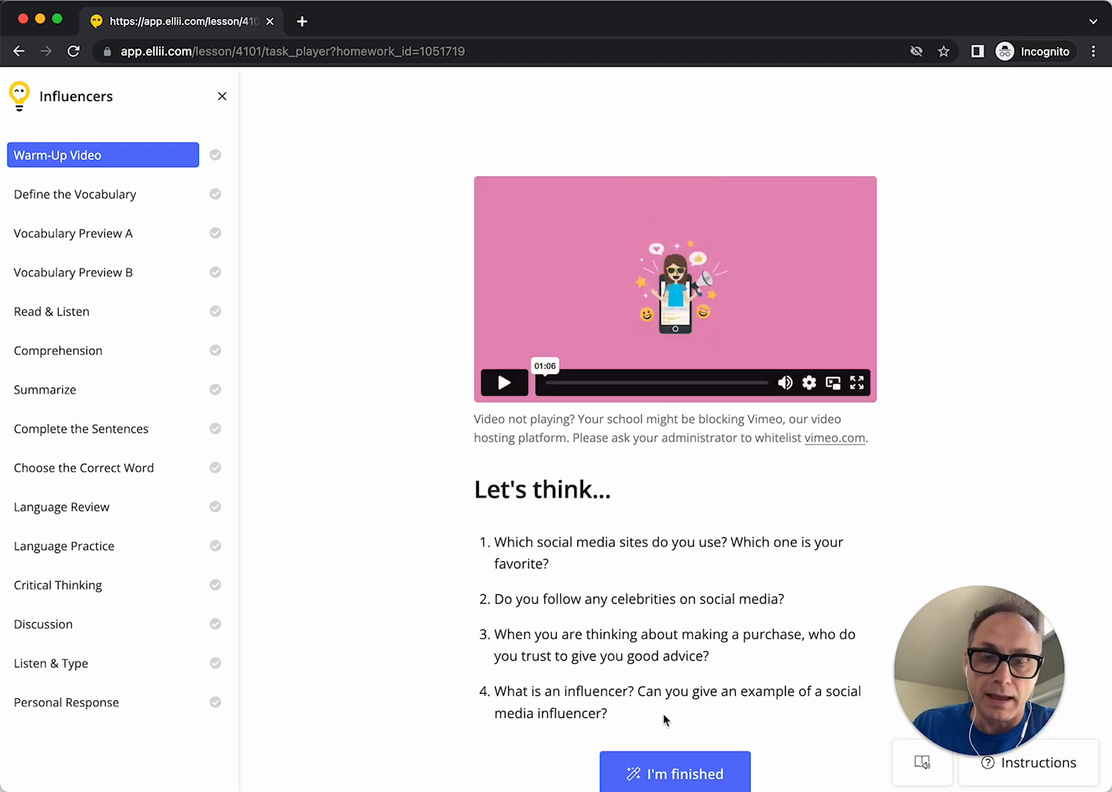
left_click(675, 775)
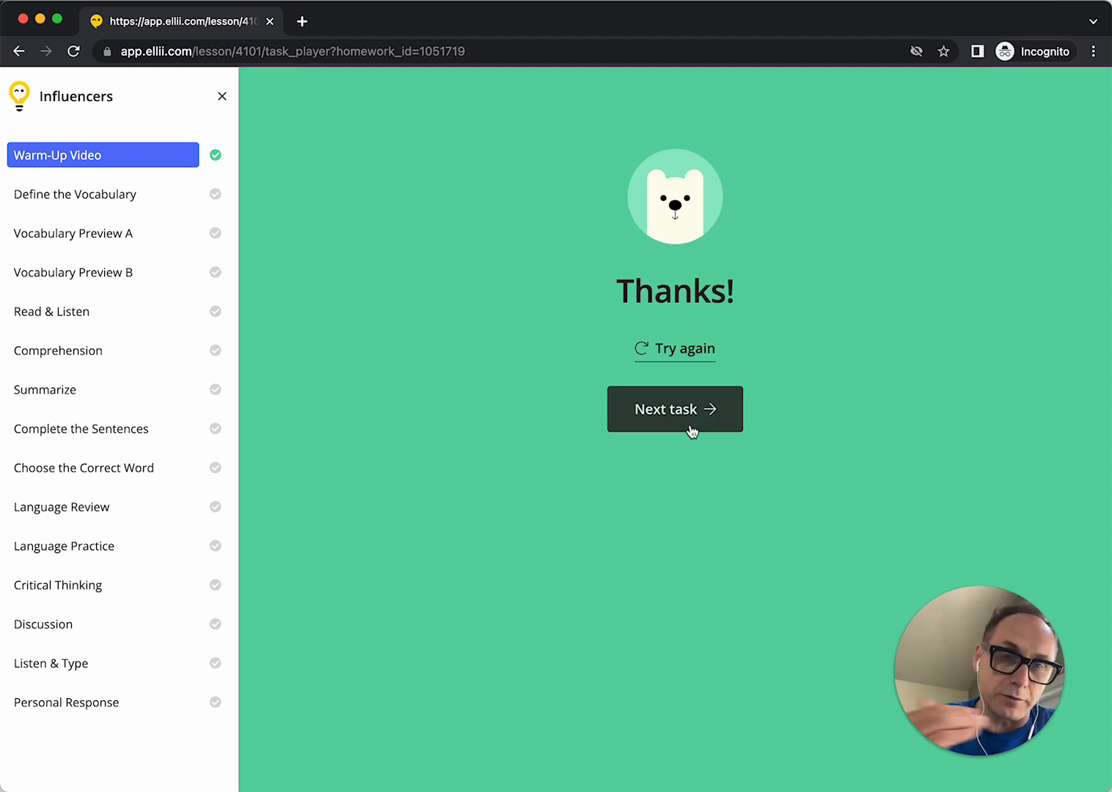
left_click(675, 408)
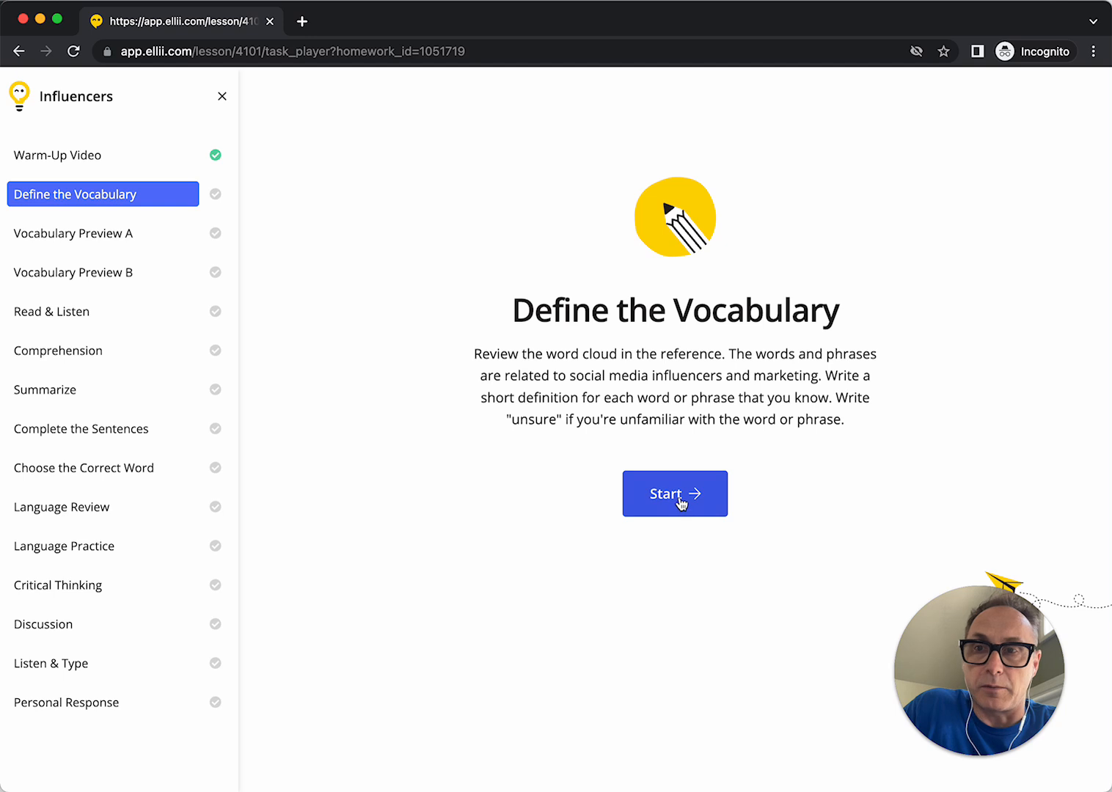
left_click(675, 493)
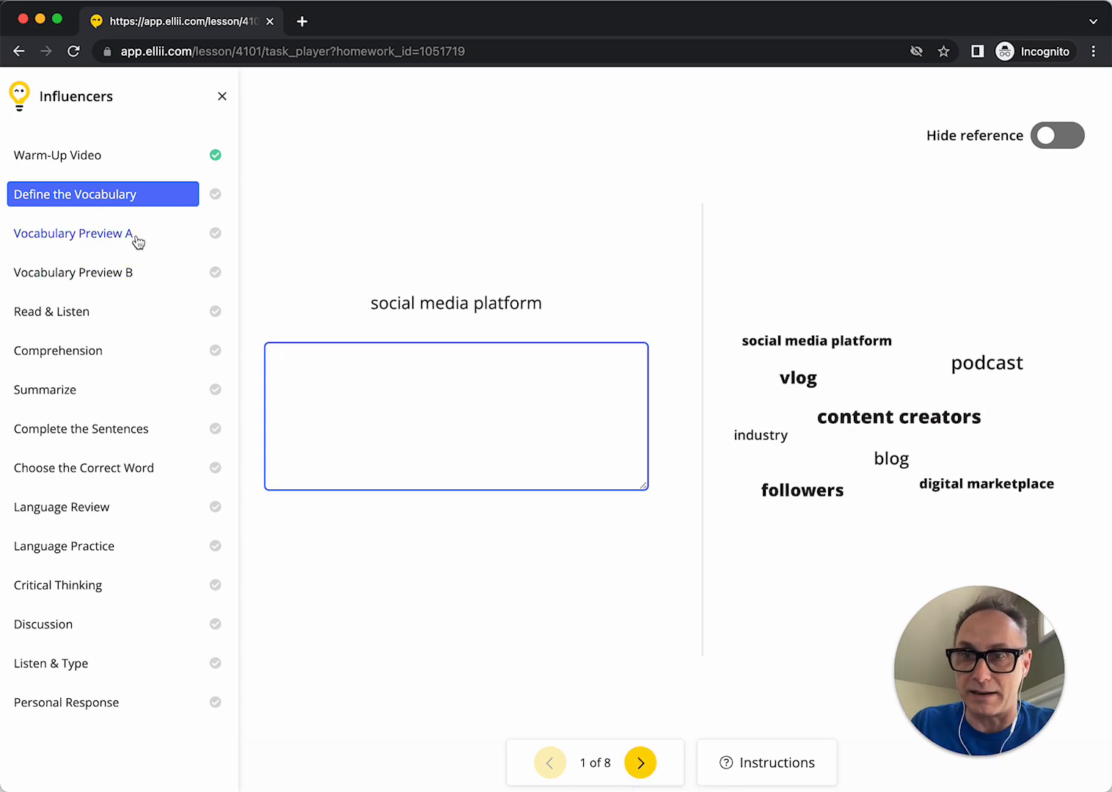
left_click(72, 234)
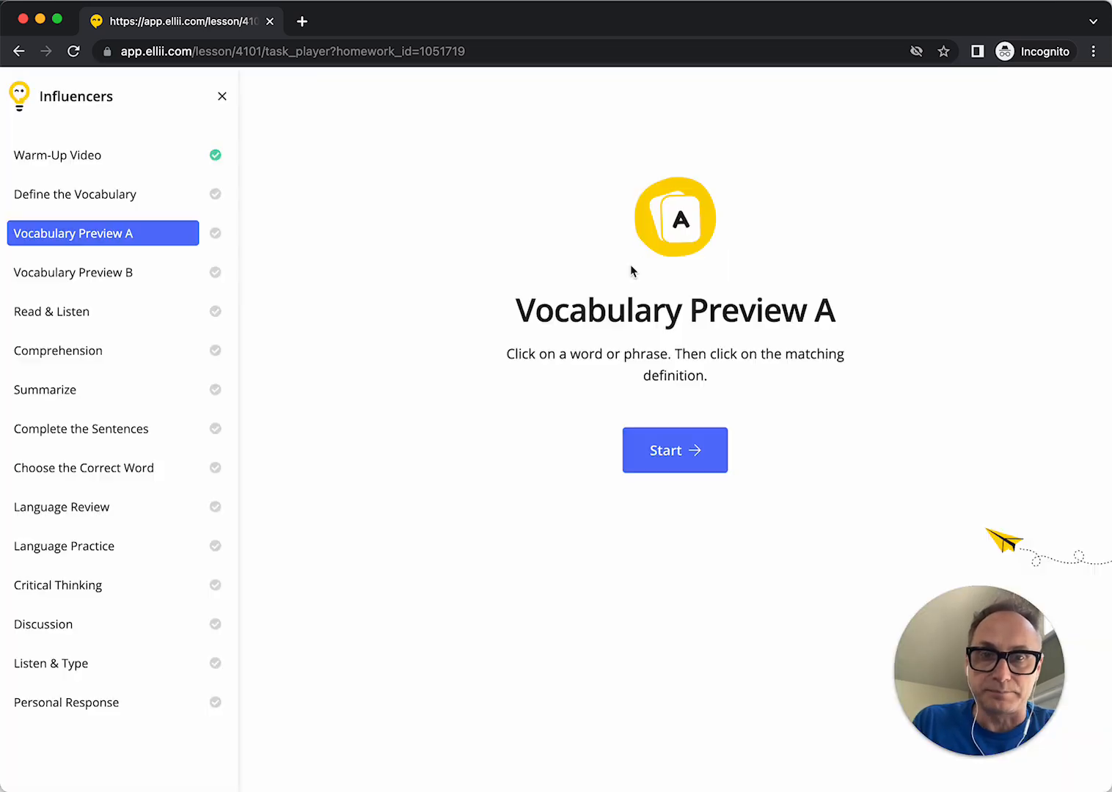
- Match all six word chips to definitions in Vocabulary Preview A and submit, scoring 1 of 6
left_click(675, 448)
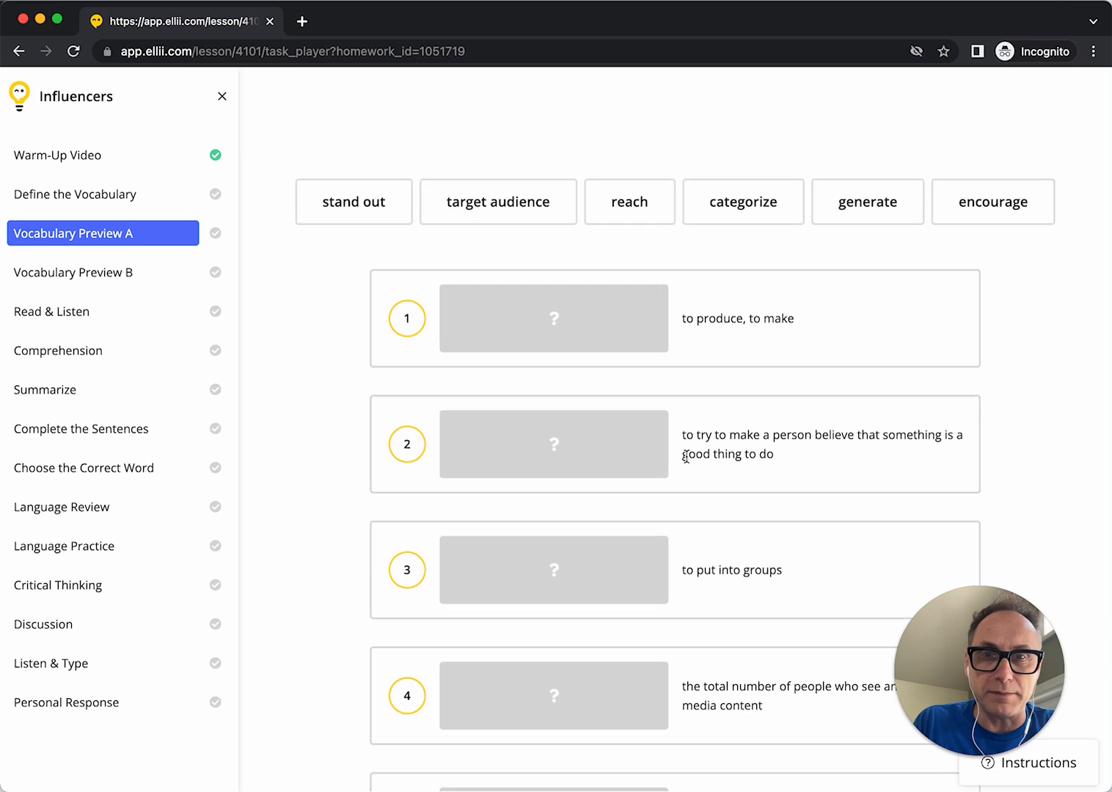
left_click_drag(497, 202, 554, 318)
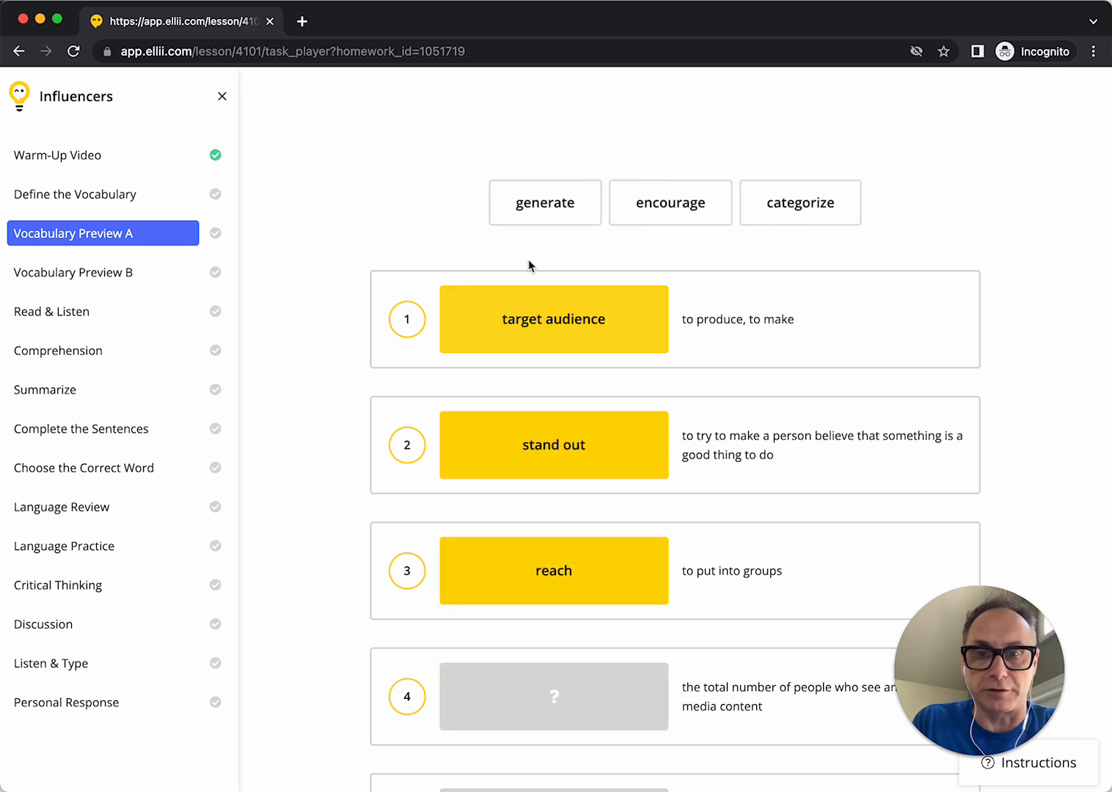
left_click_drag(553, 571, 864, 203)
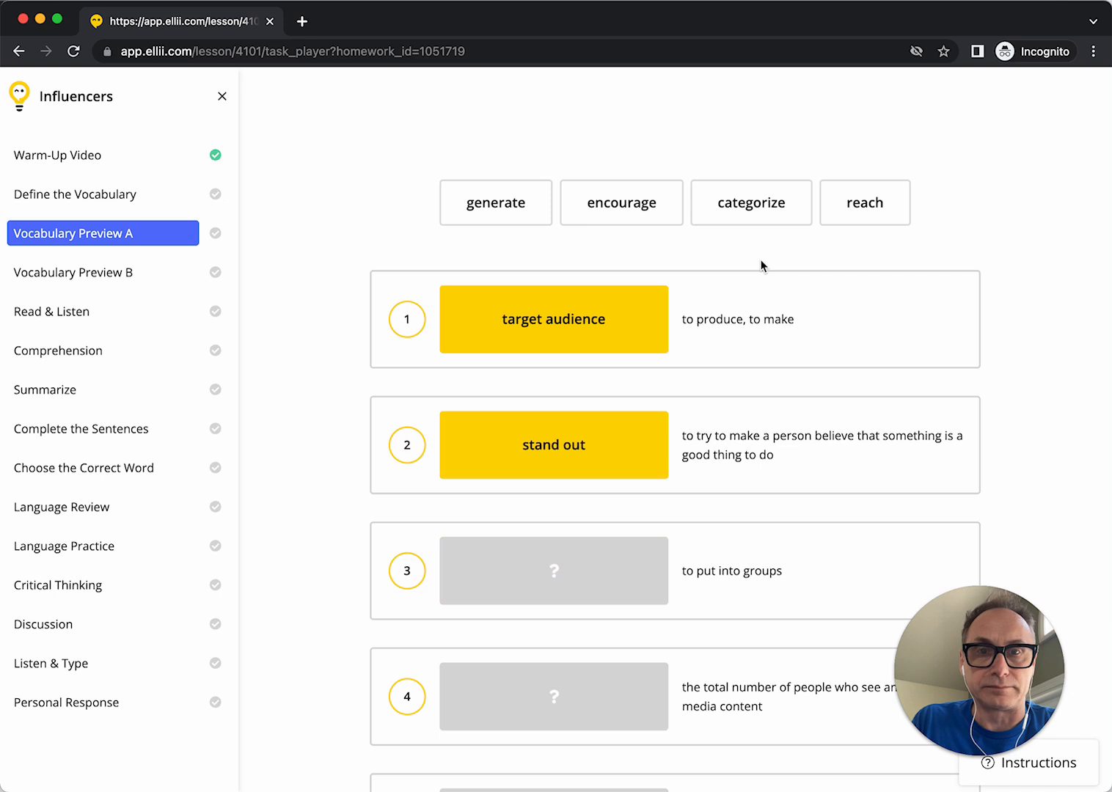
left_click(750, 202)
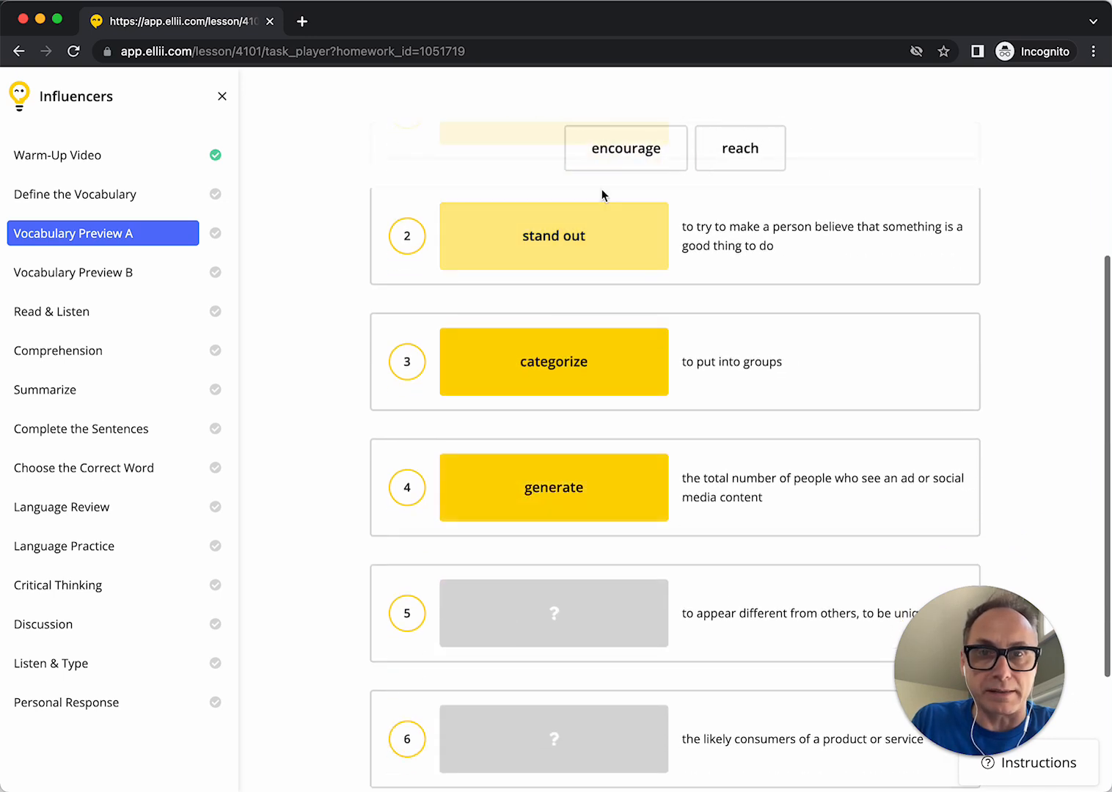
left_click_drag(625, 148, 554, 613)
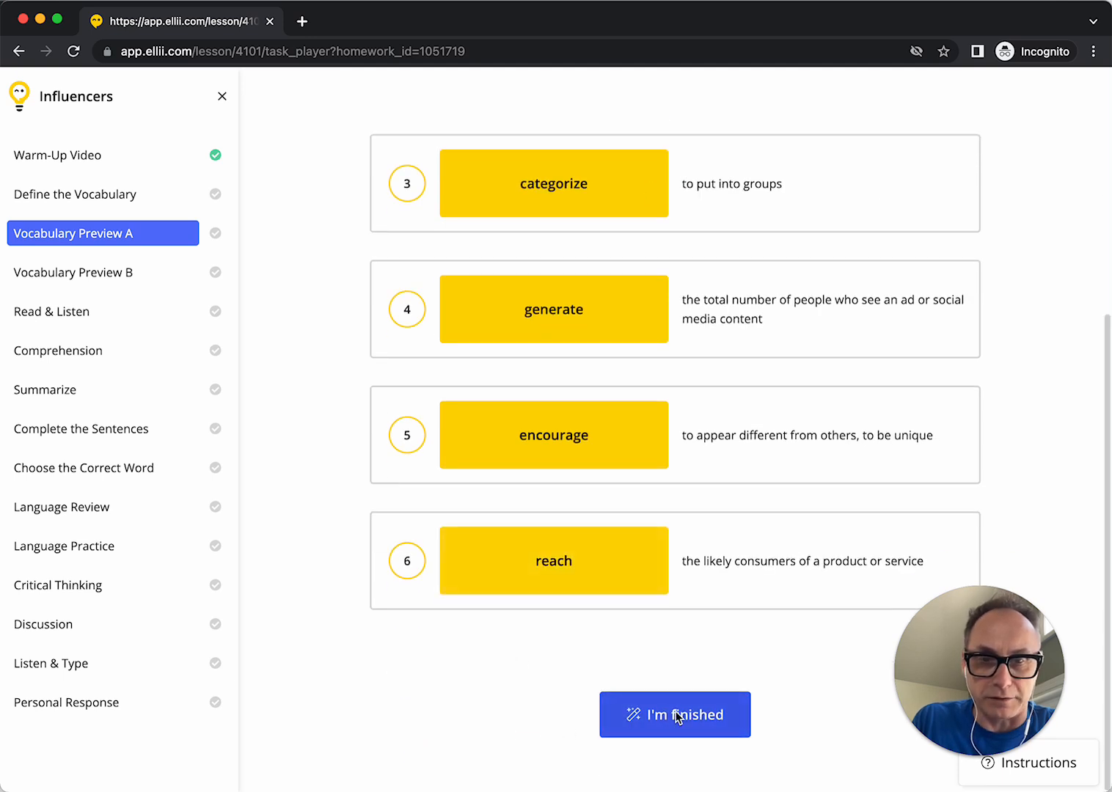
left_click(674, 715)
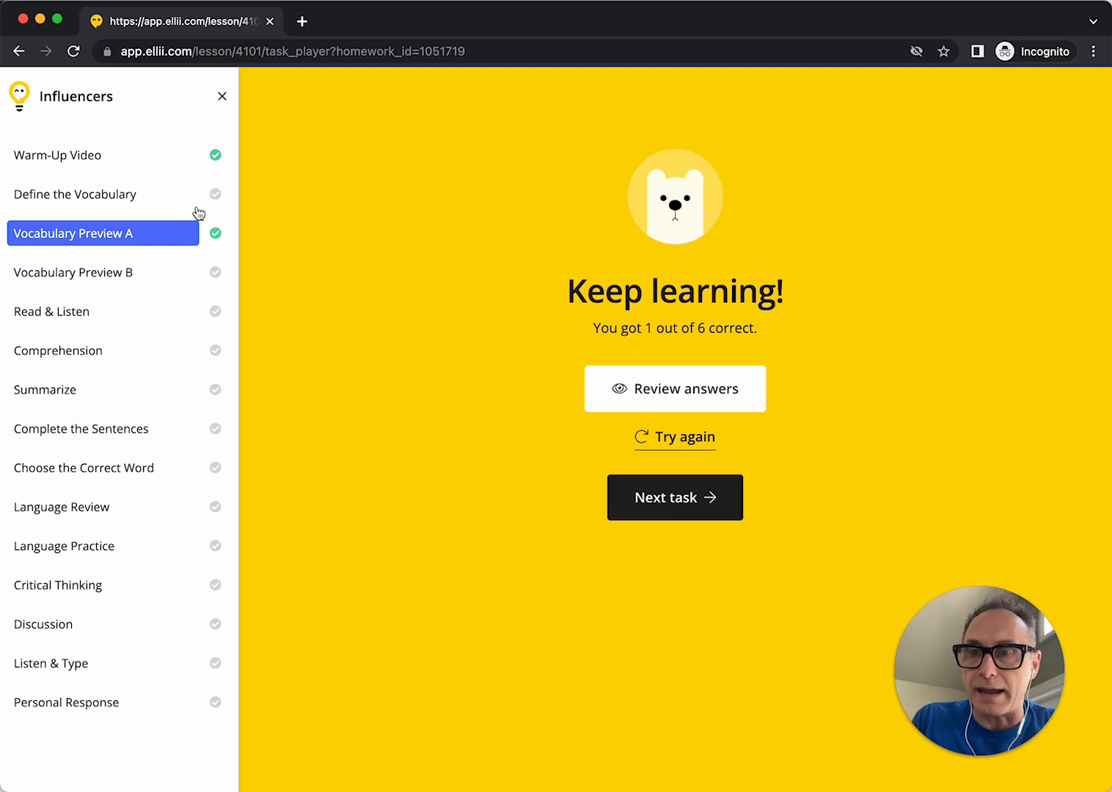
mouse_move(71, 202)
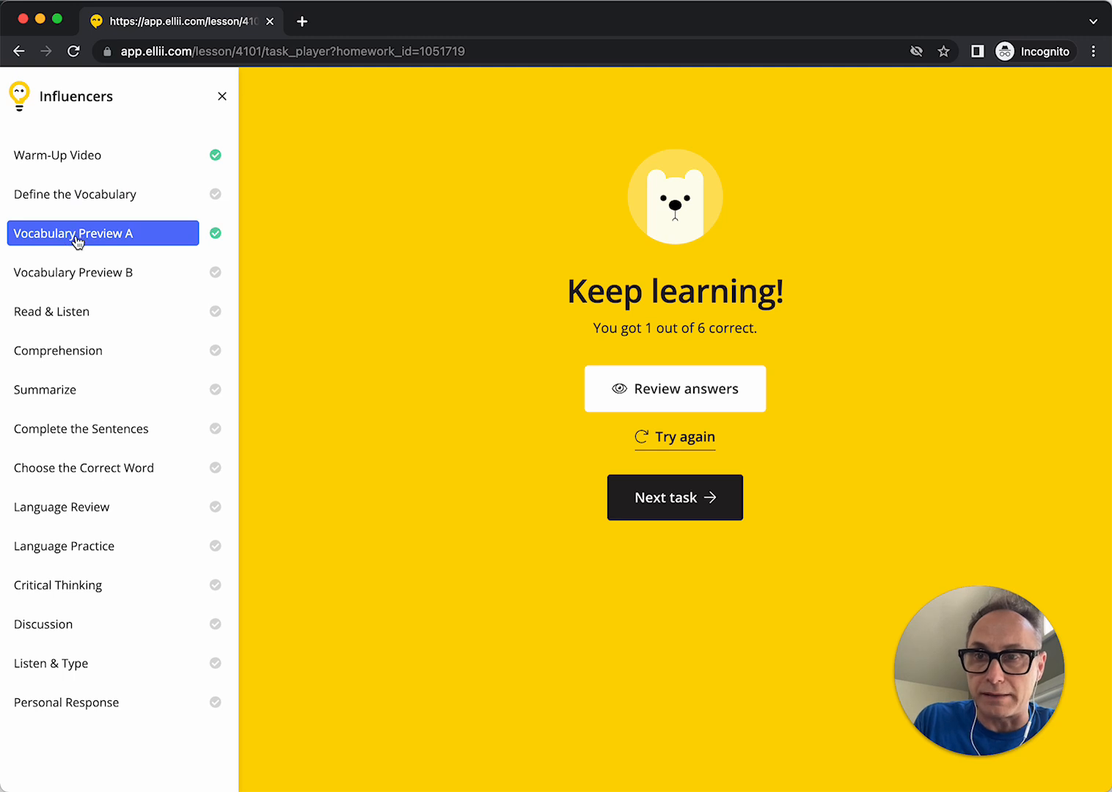
mouse_move(157, 374)
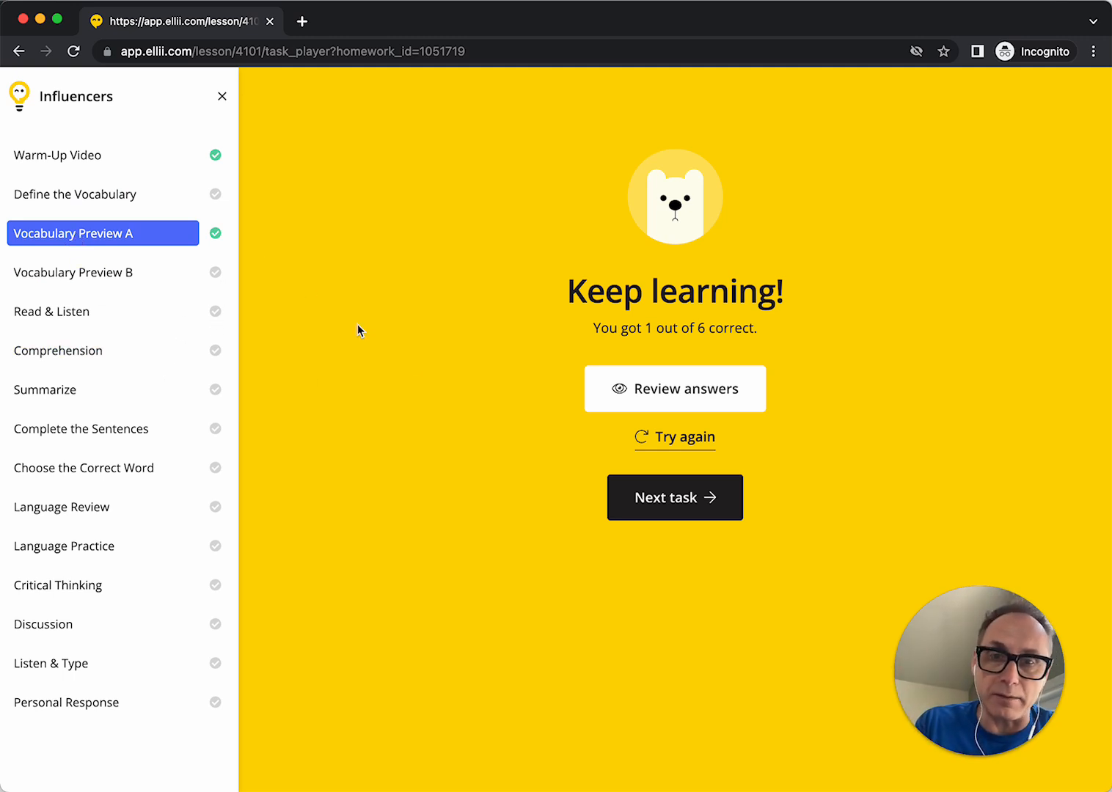
mouse_move(652, 510)
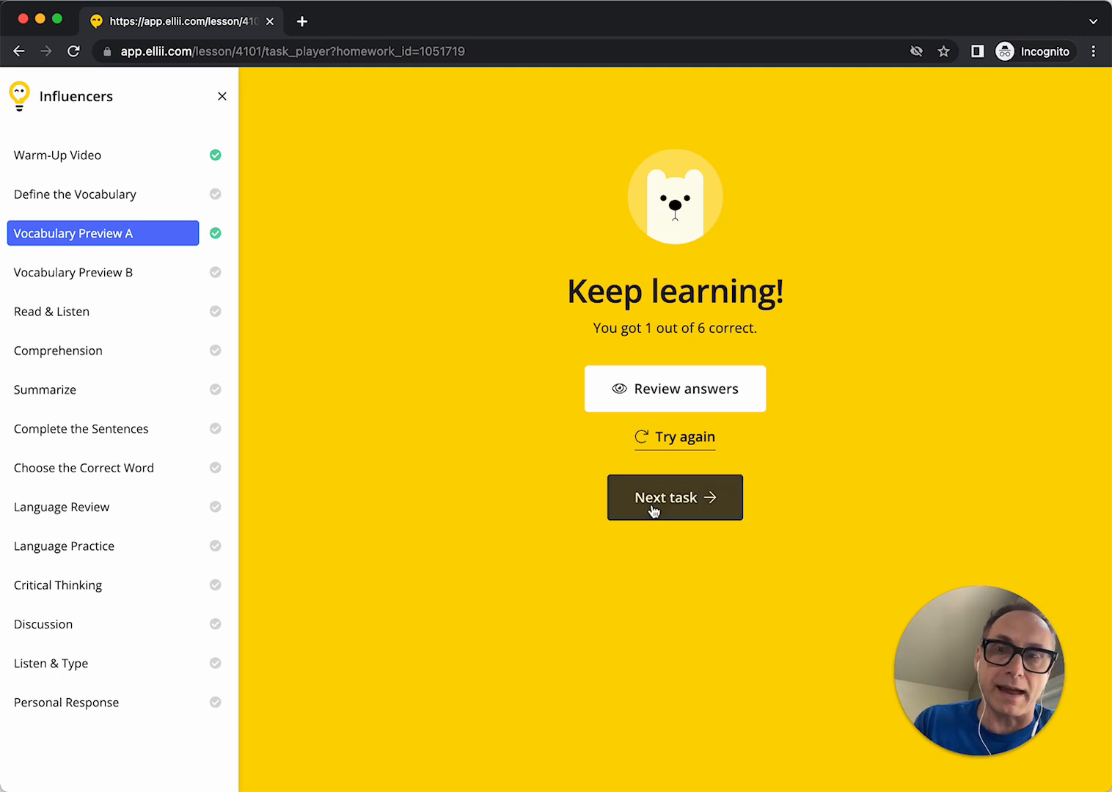
- Leave the Vocabulary Preview A results for the homework page showing a 1% partial score
left_click(674, 497)
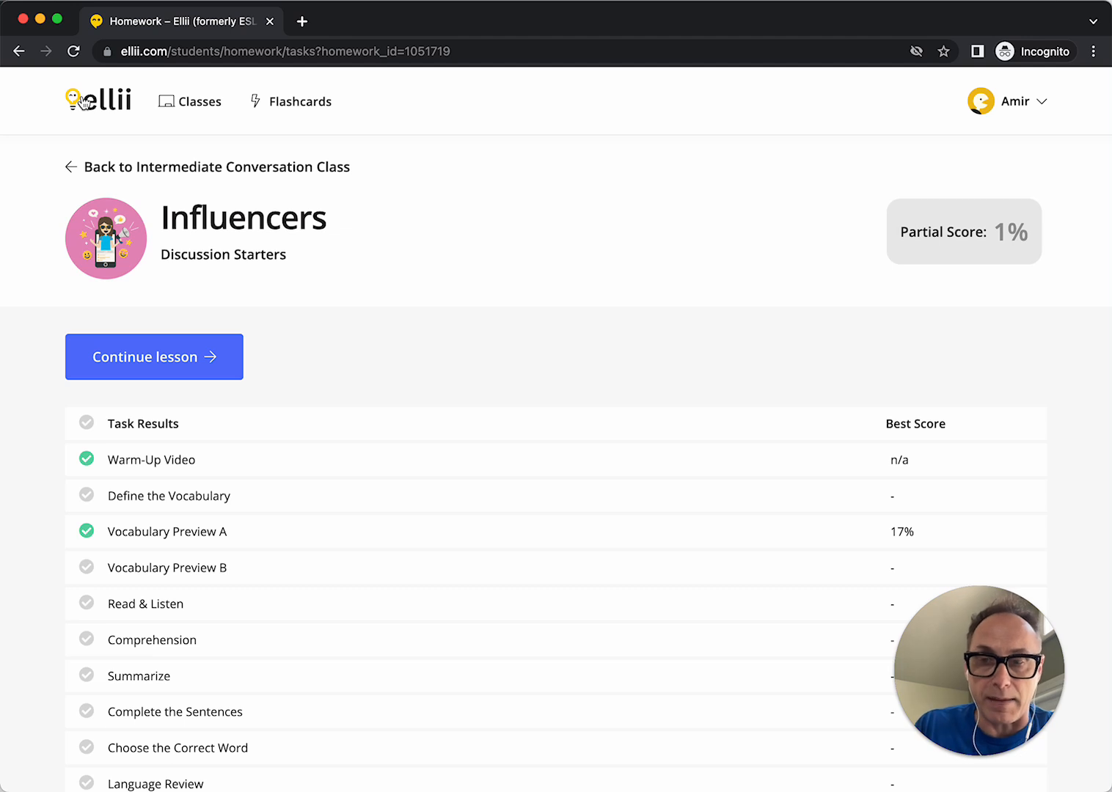
- Continue the unfinished Influencers lesson, landing on the Complete the Sentences task
scroll("down", 3)
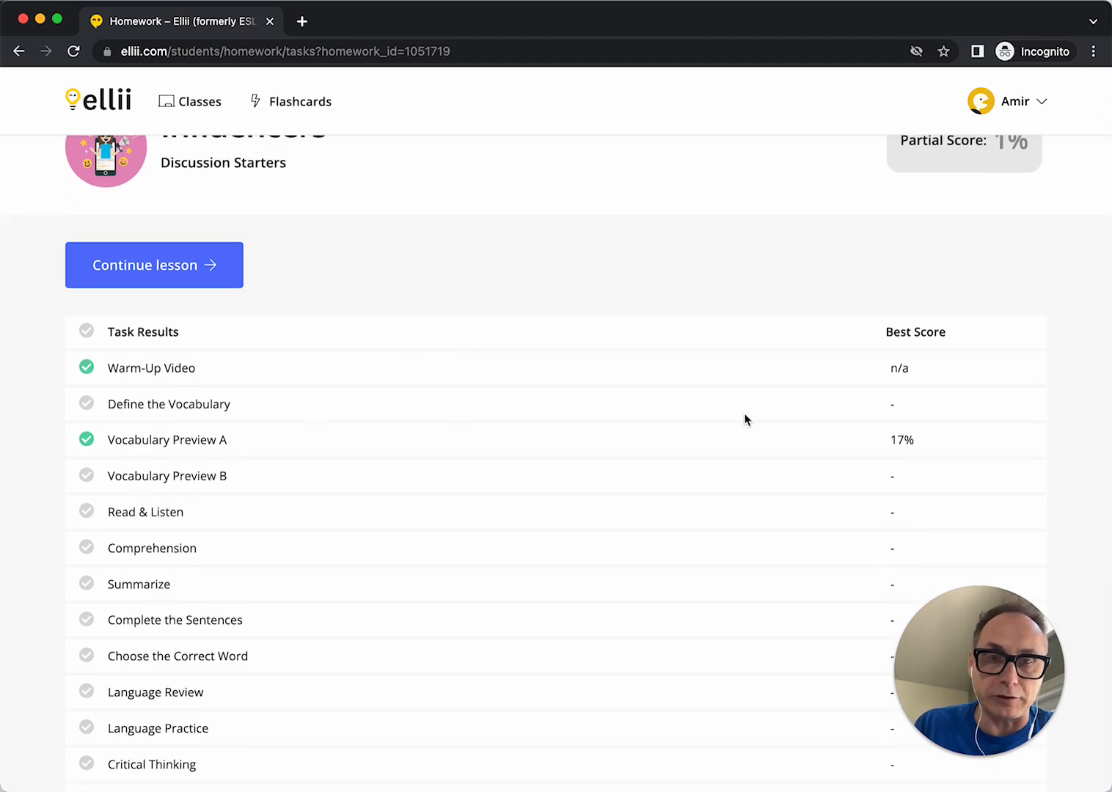
mouse_move(179, 271)
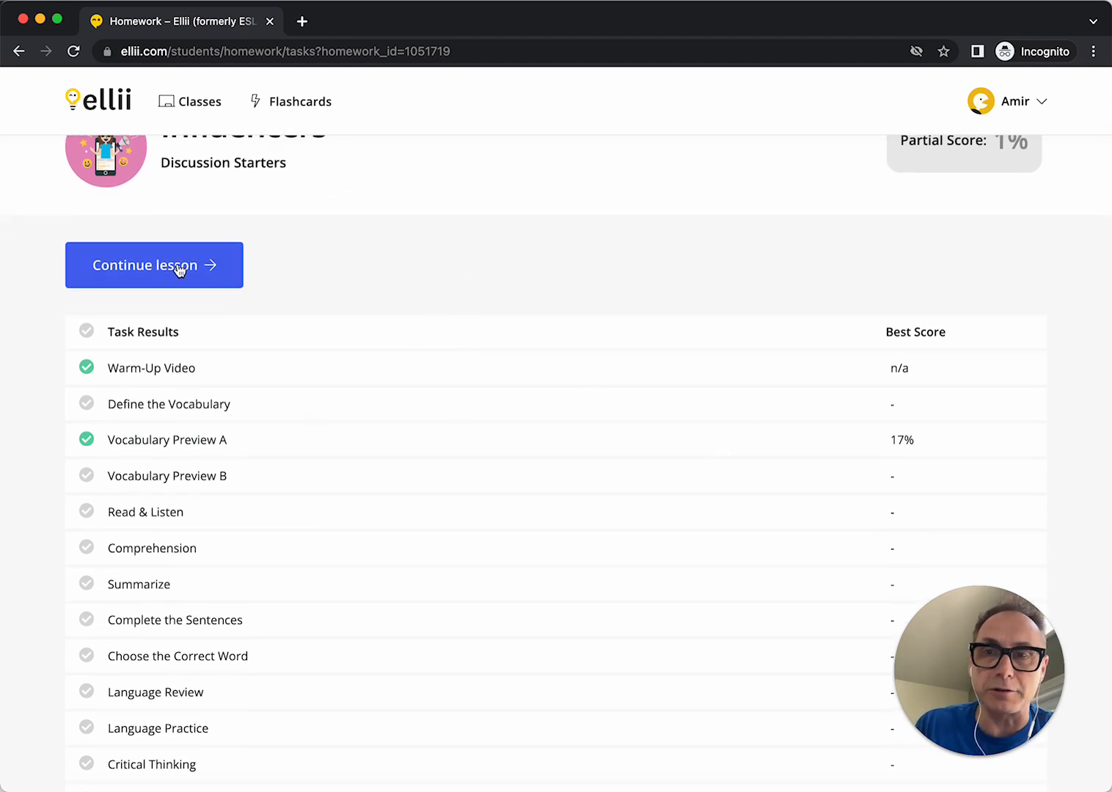
left_click(154, 264)
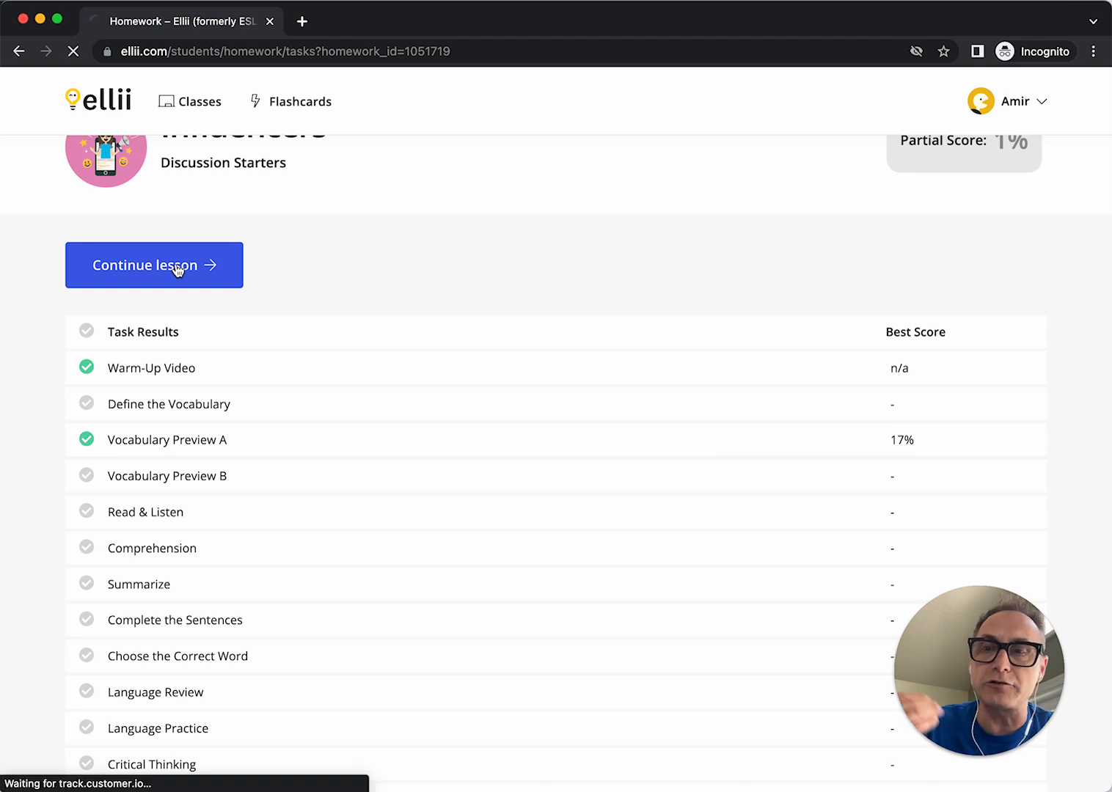
left_click(154, 264)
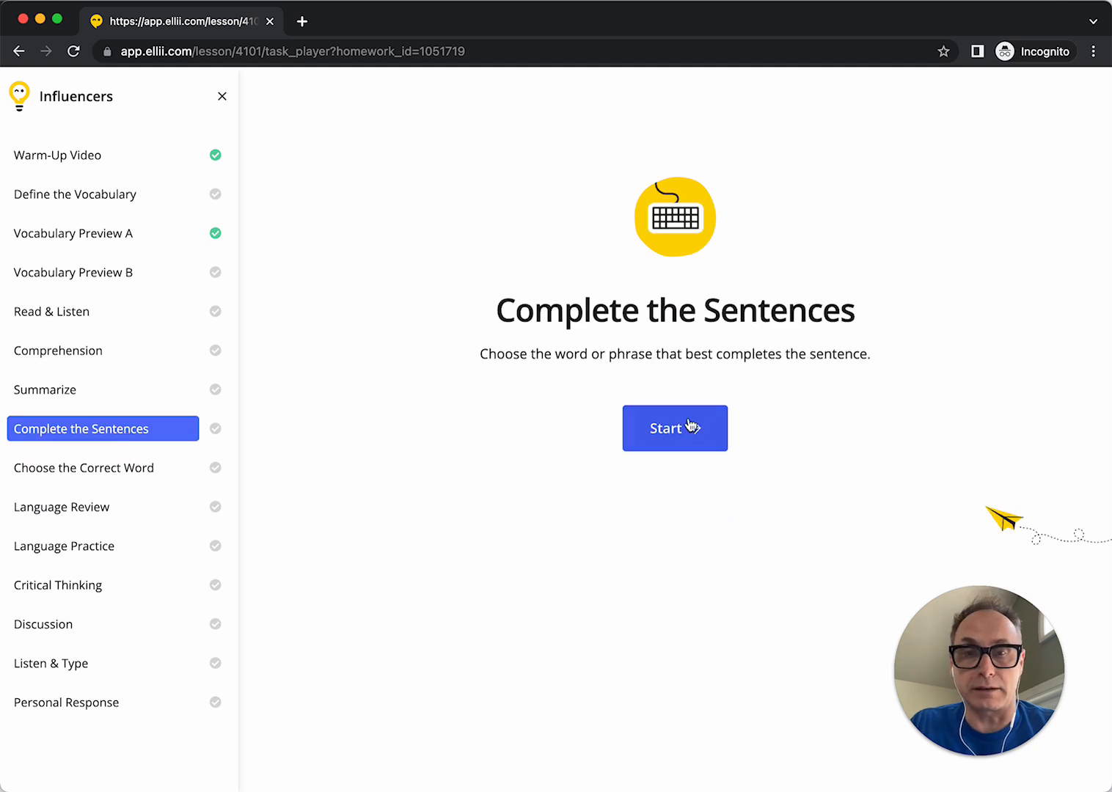
- Start Complete the Sentences, then return to the Influencers homework overview via its title
left_click(674, 429)
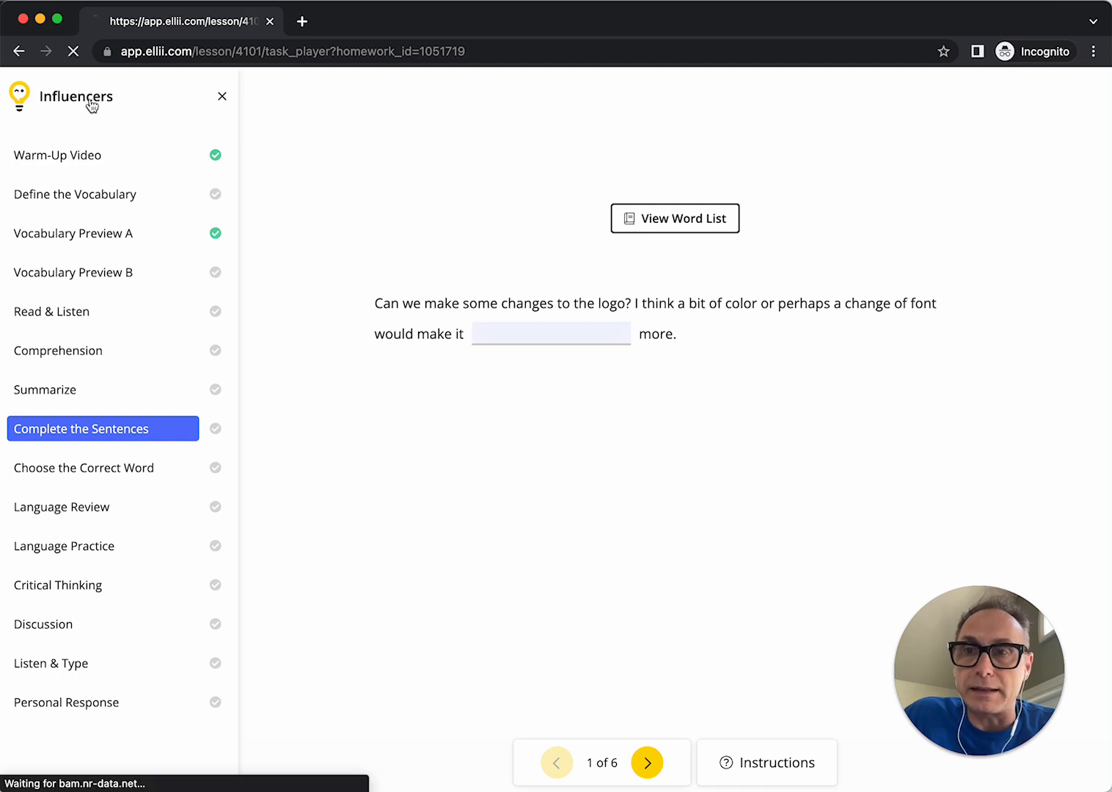
left_click(223, 97)
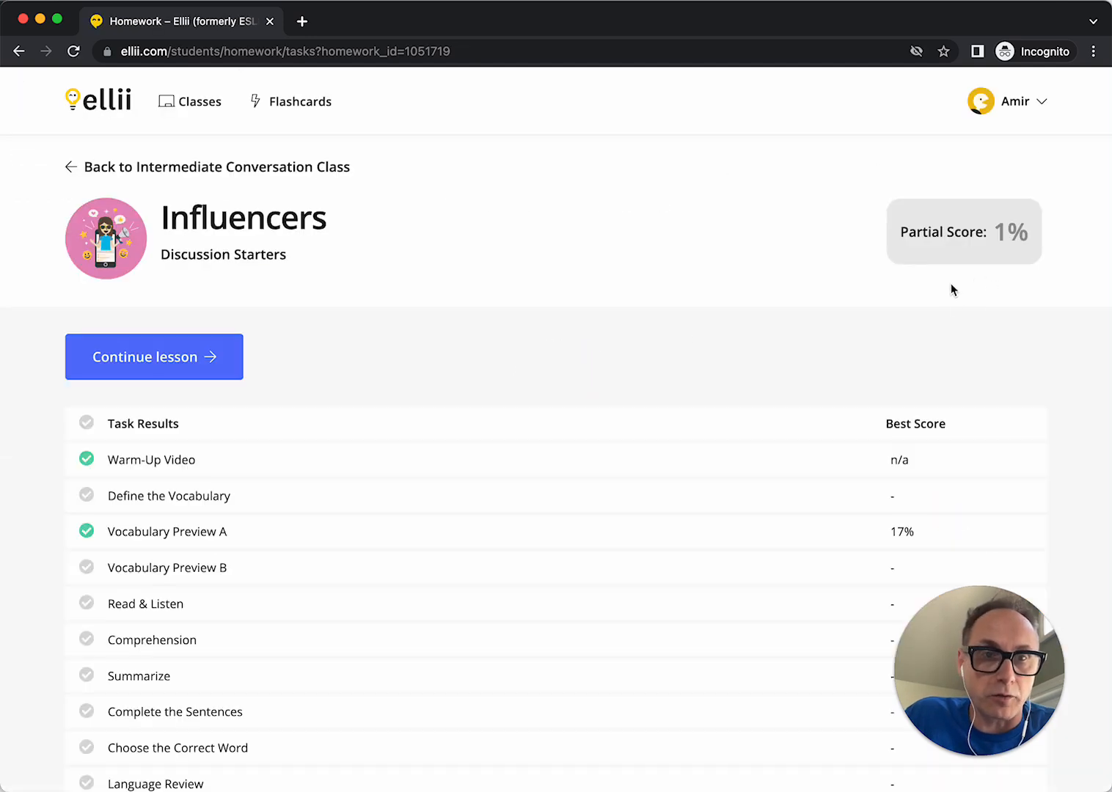
- Scan the Task Results and open the Detailed Score breakdown from the Partial Score: 1% box
scroll("down", 3)
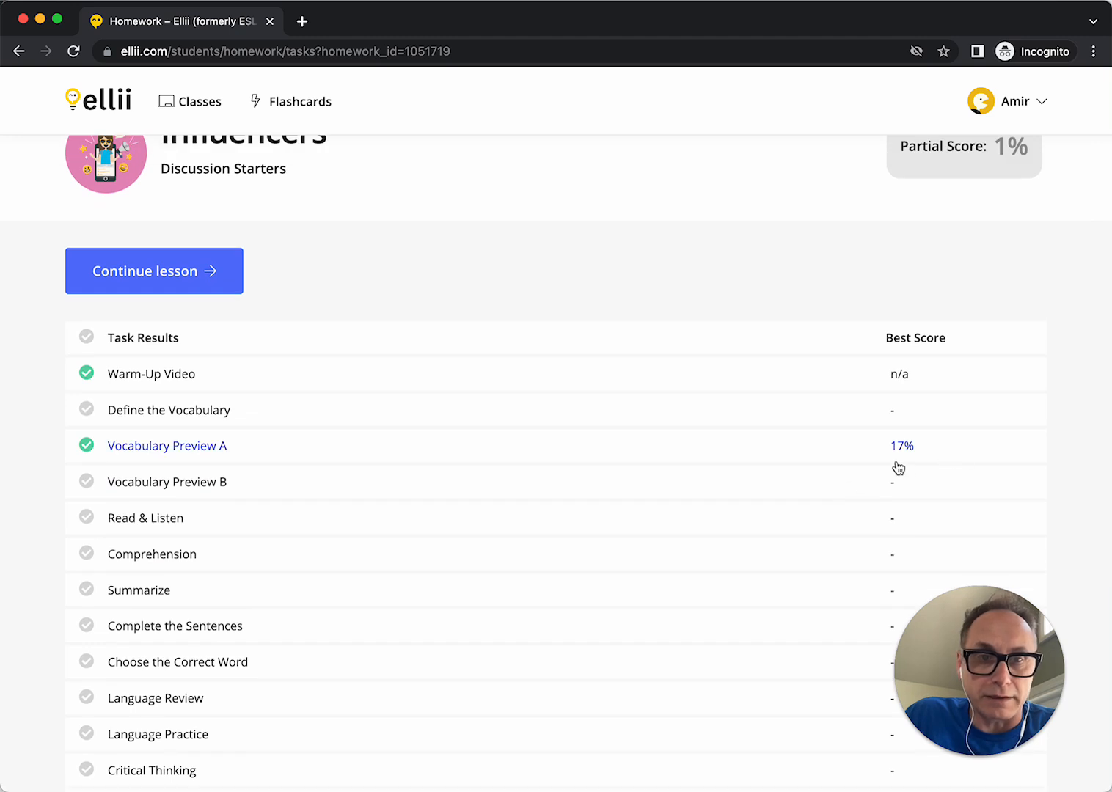
scroll("up", 3)
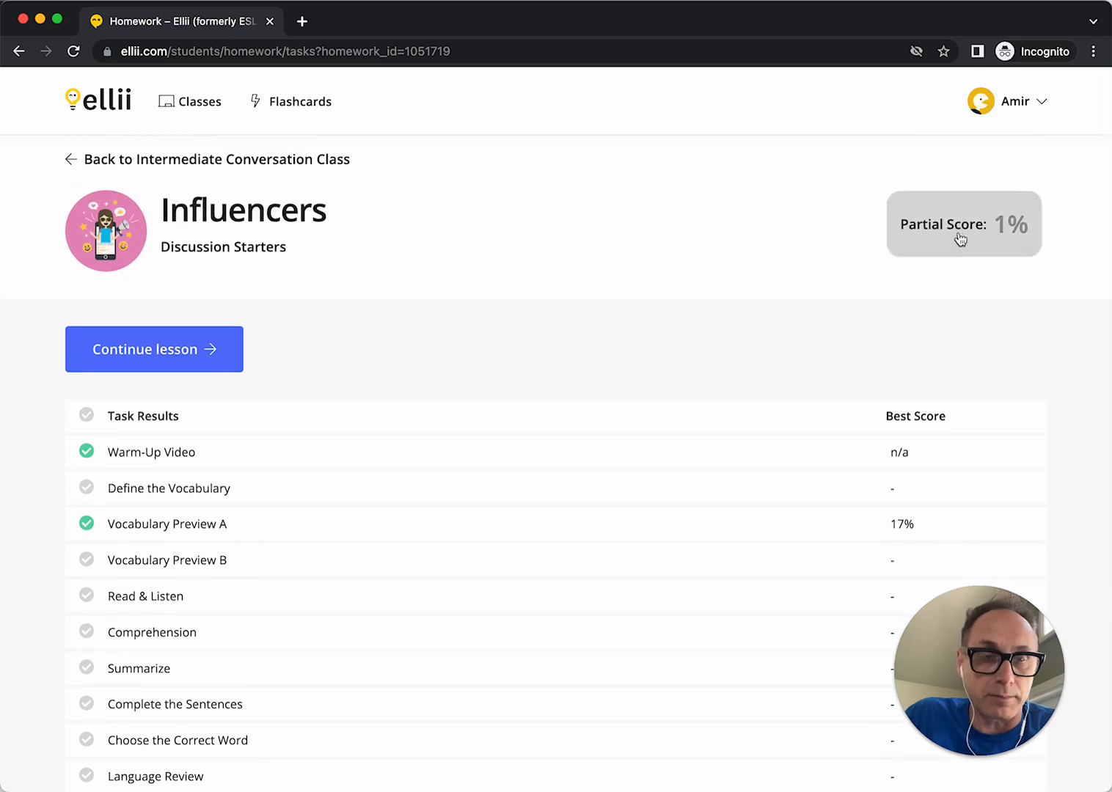
scroll("down", 3)
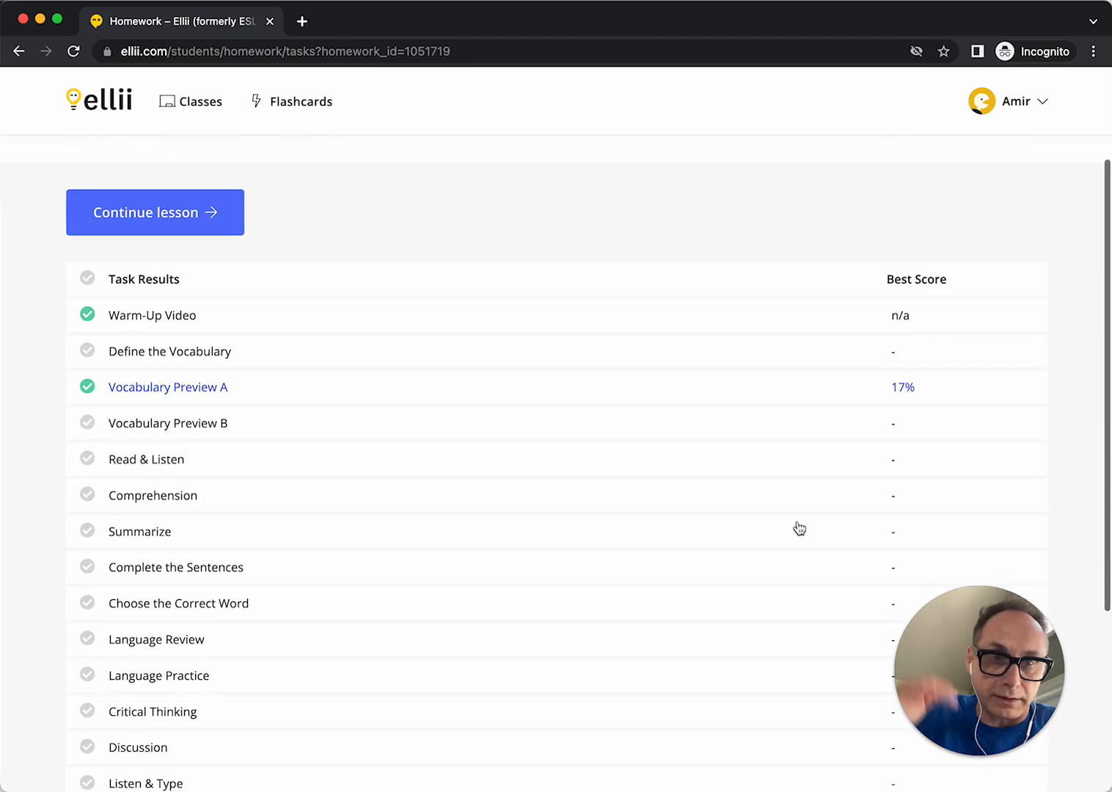
scroll("down", 3)
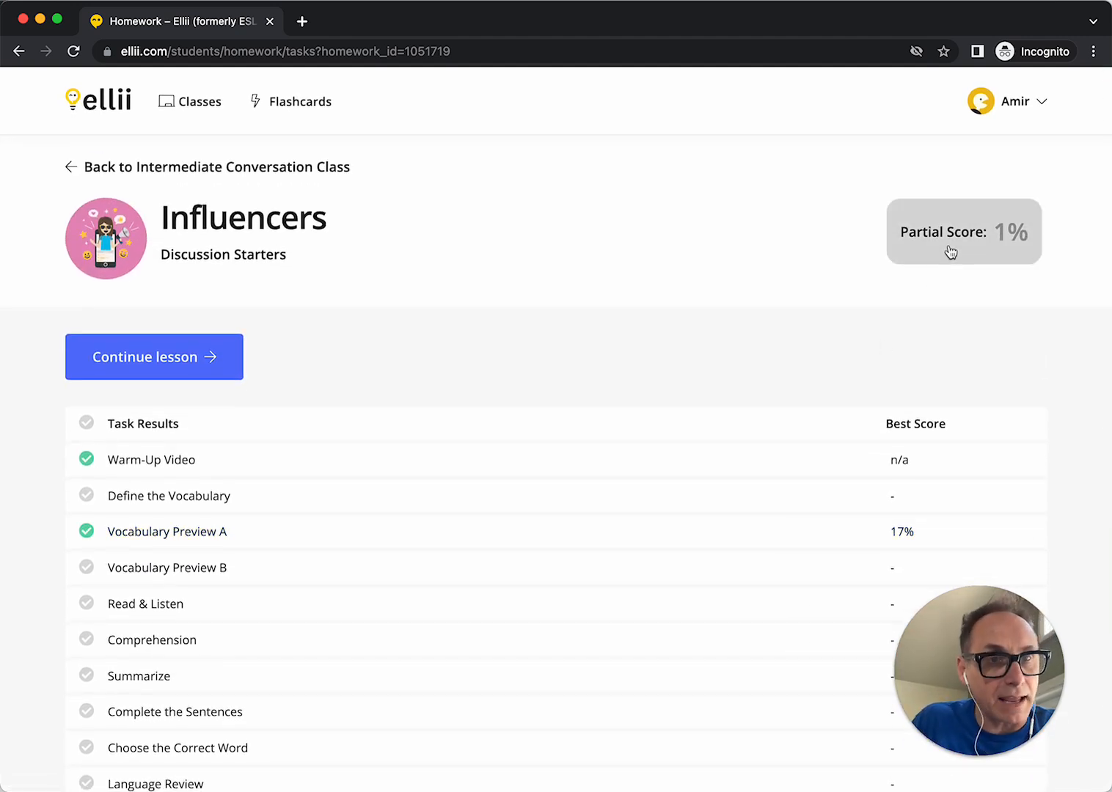
left_click(962, 232)
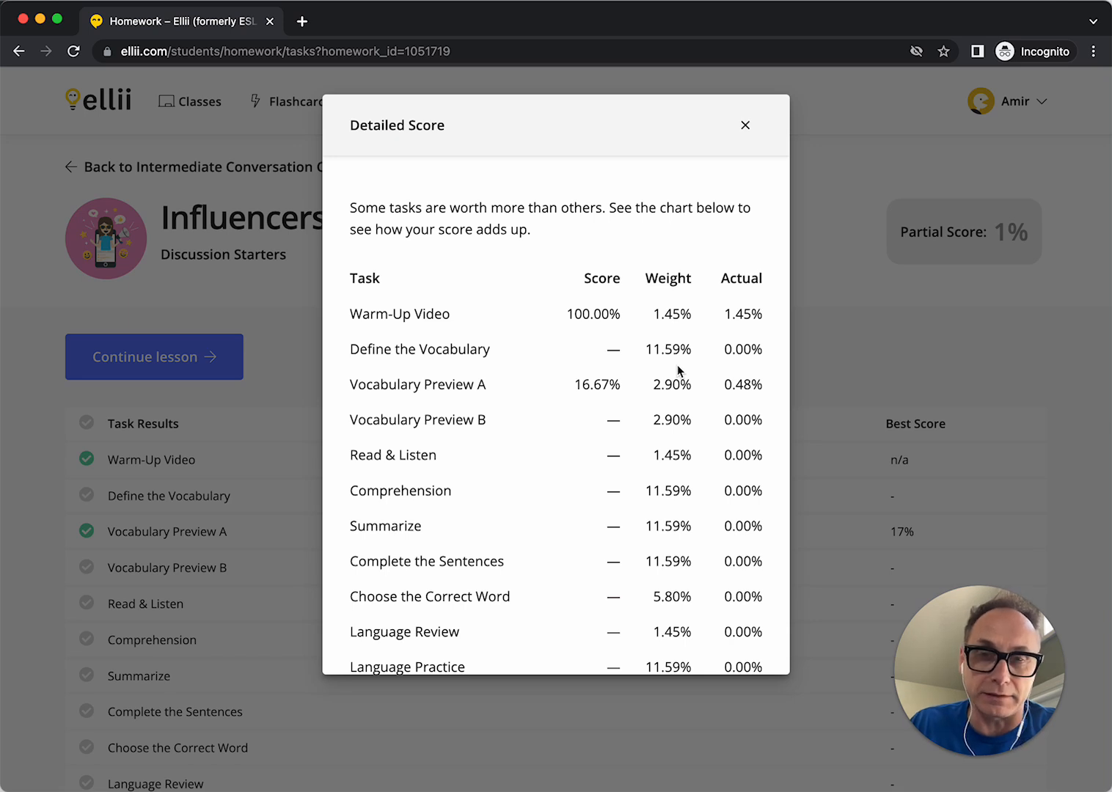
mouse_move(673, 548)
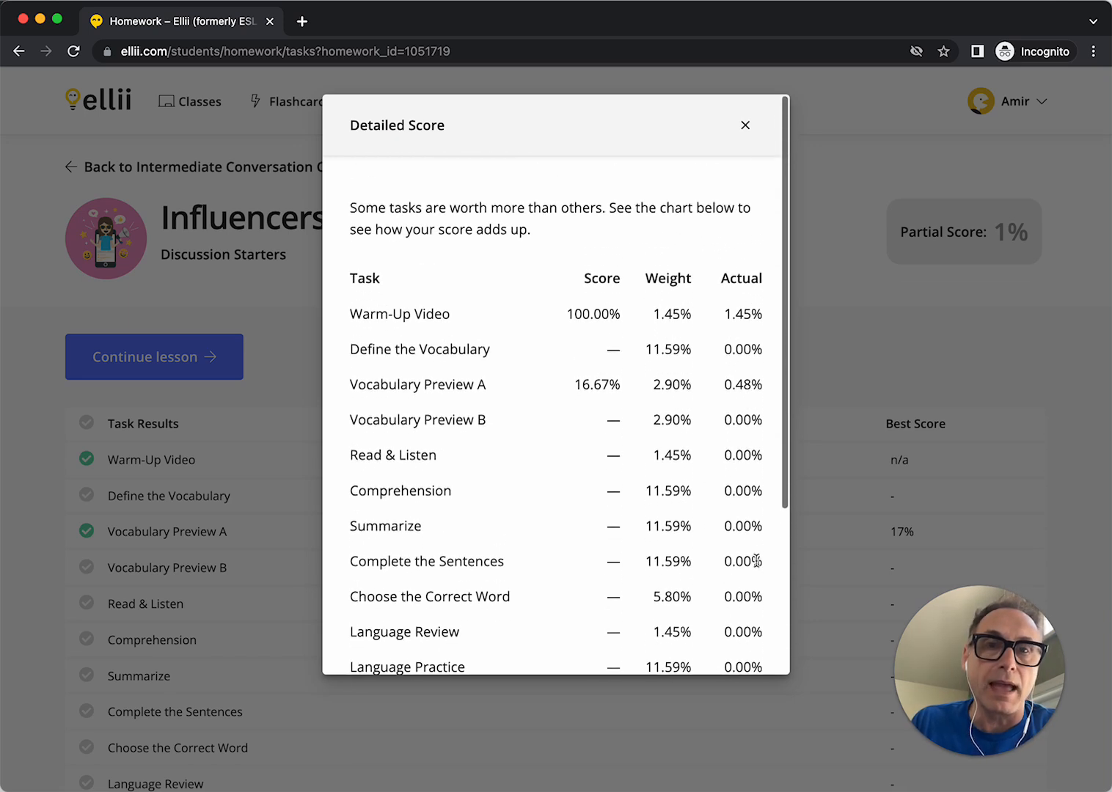
- Close the Detailed Score dialog after reading each task's score, weight and contribution
left_click(746, 124)
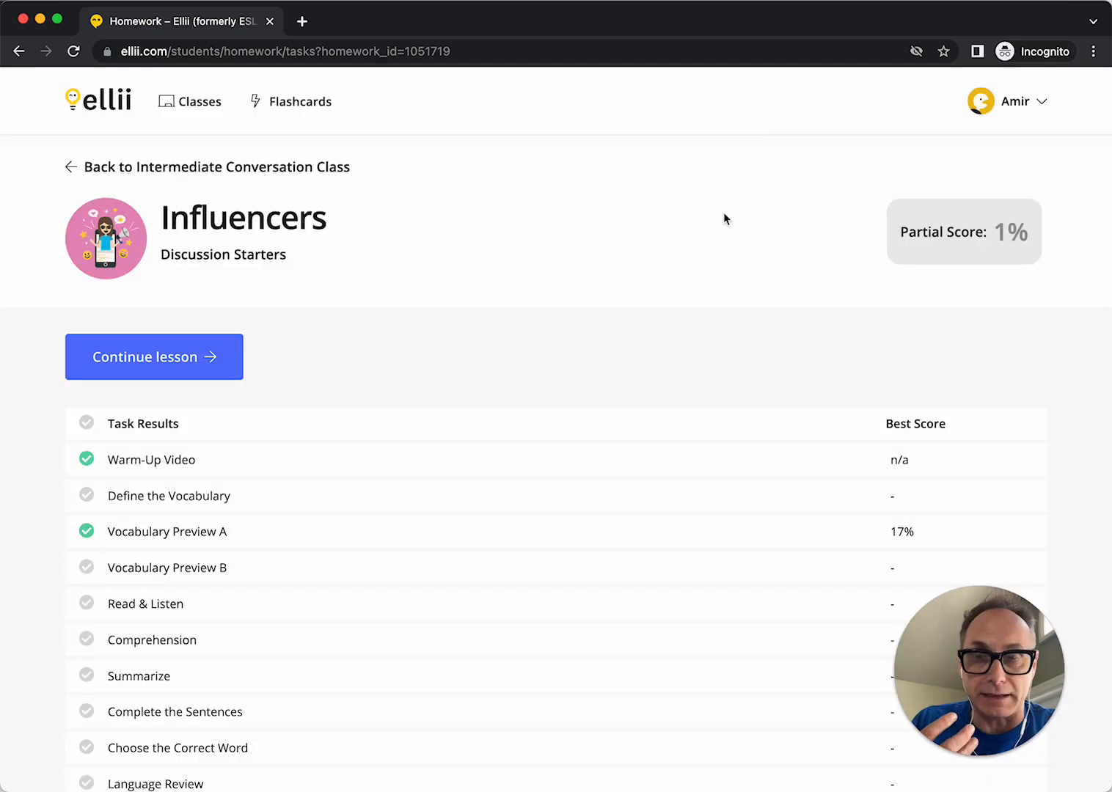
mouse_move(725, 223)
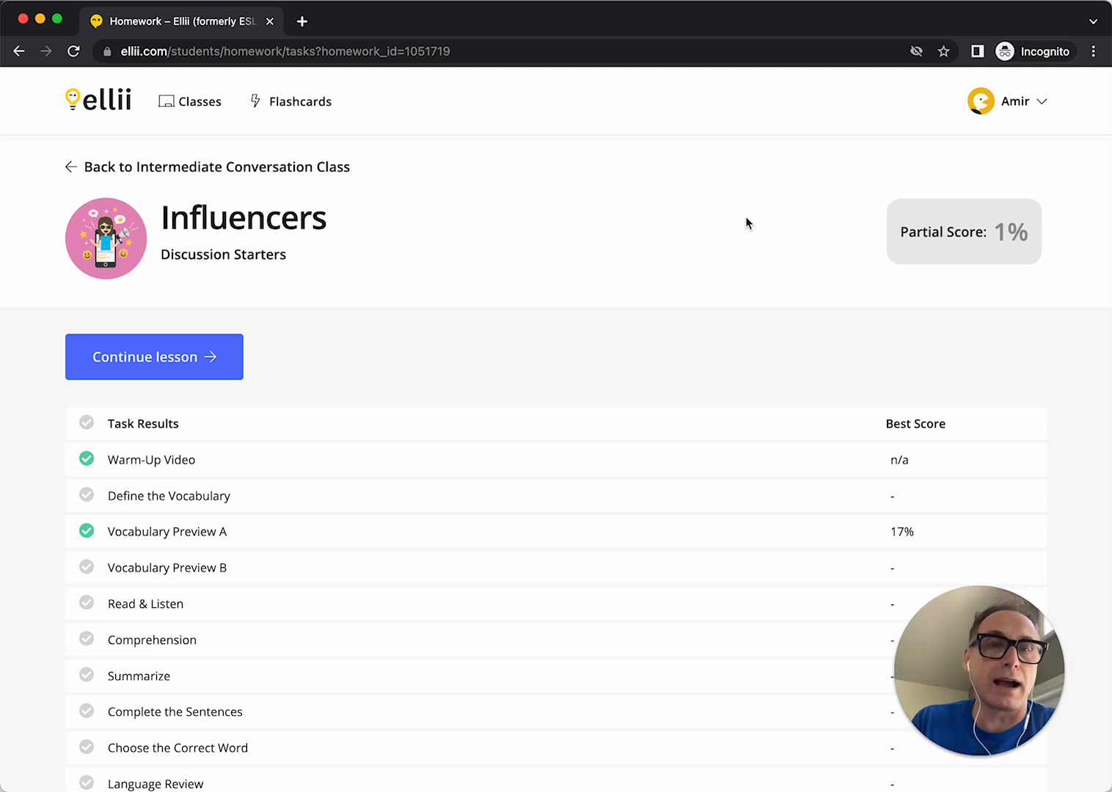
mouse_move(936, 258)
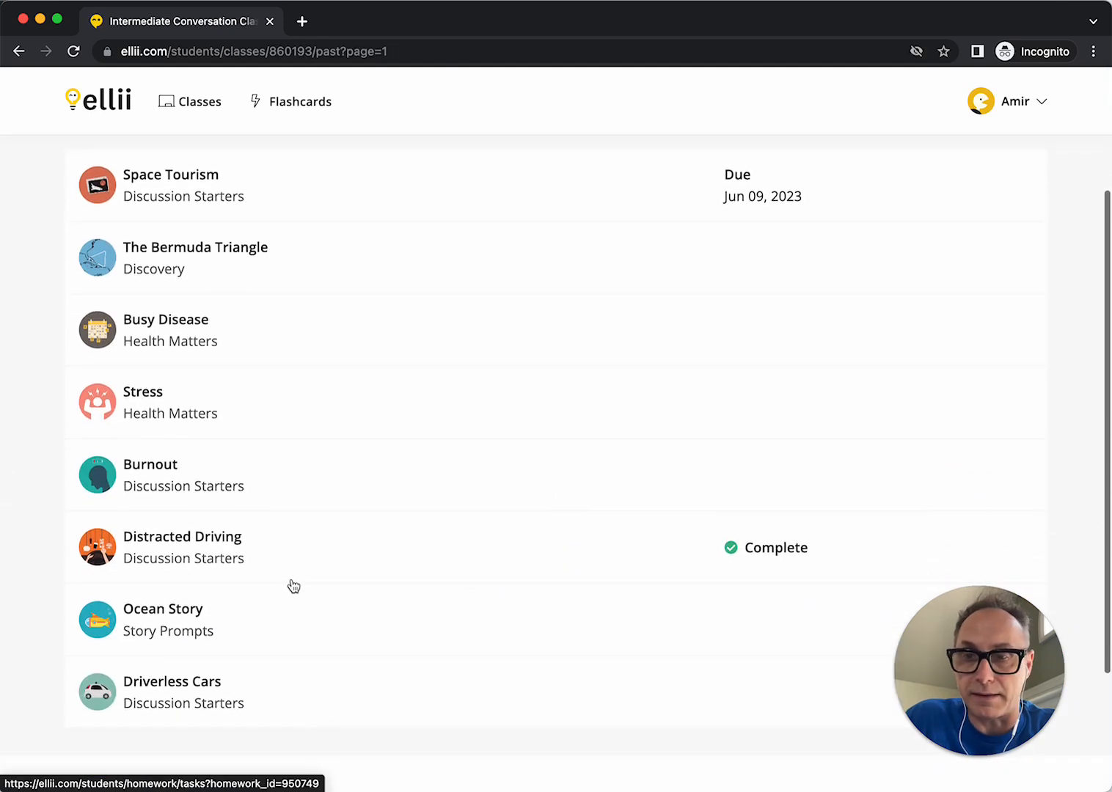
- Open the Distracted Driving results with its 76% final score and scan the per-task best scores
left_click(182, 545)
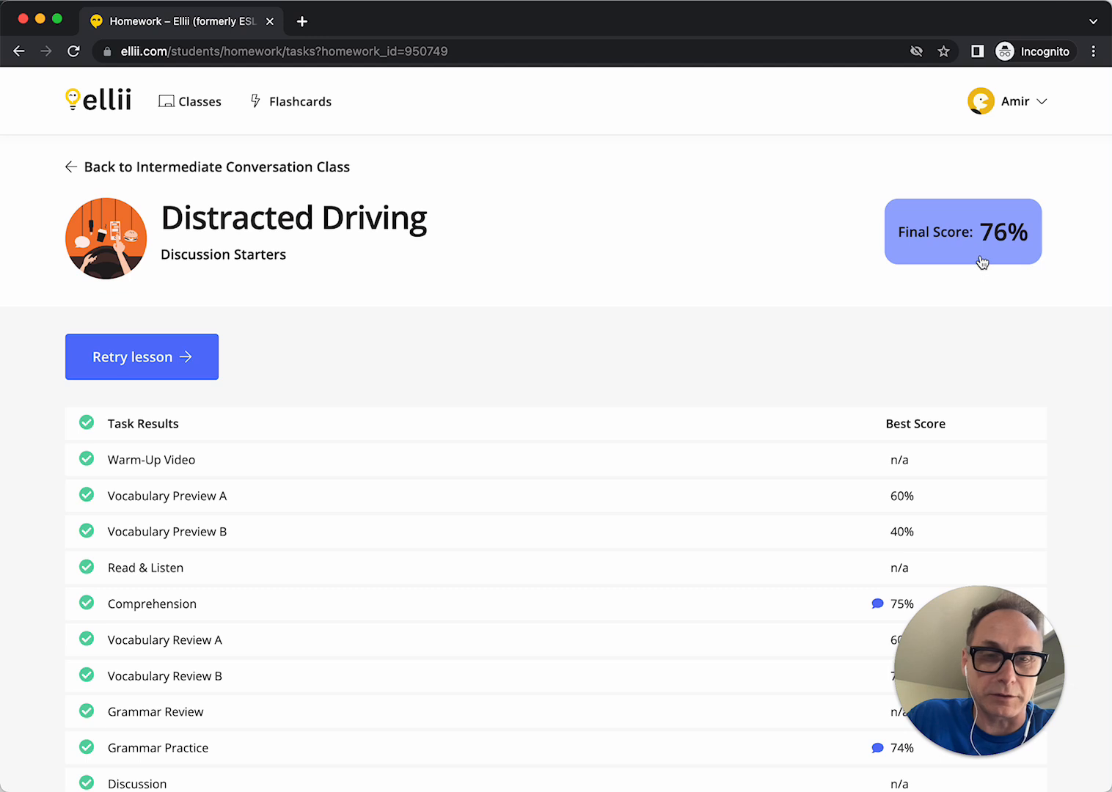
scroll("down", 3)
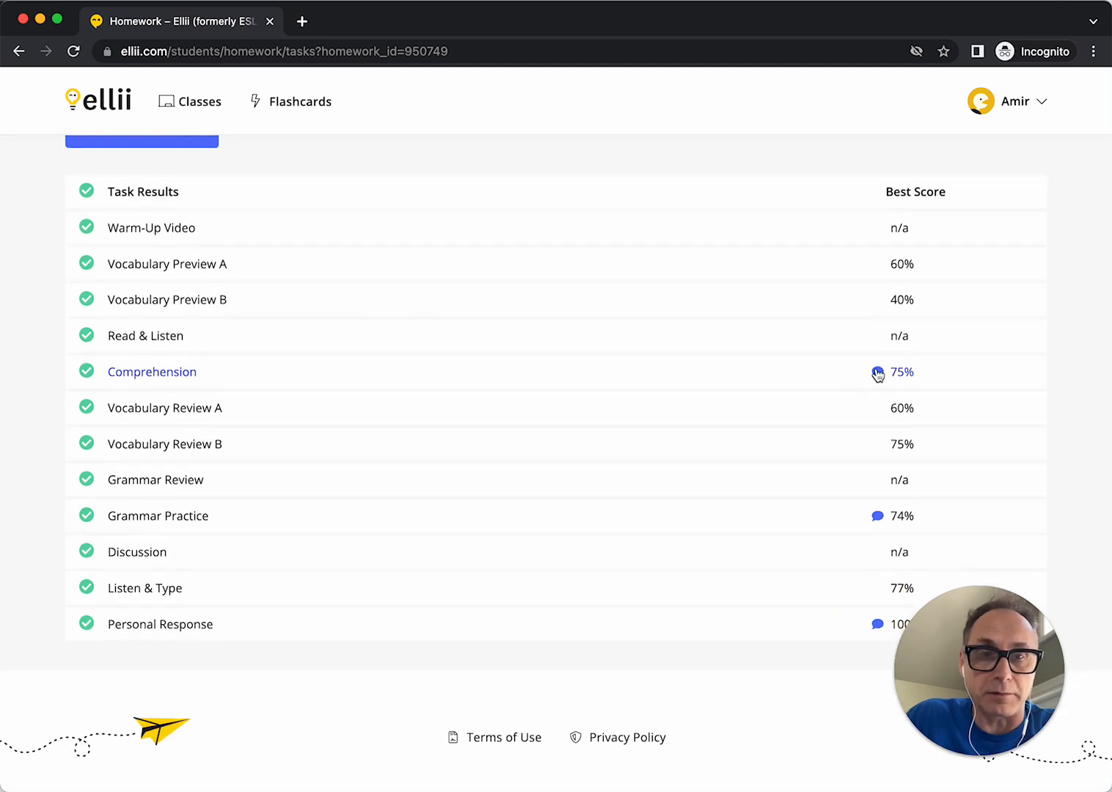